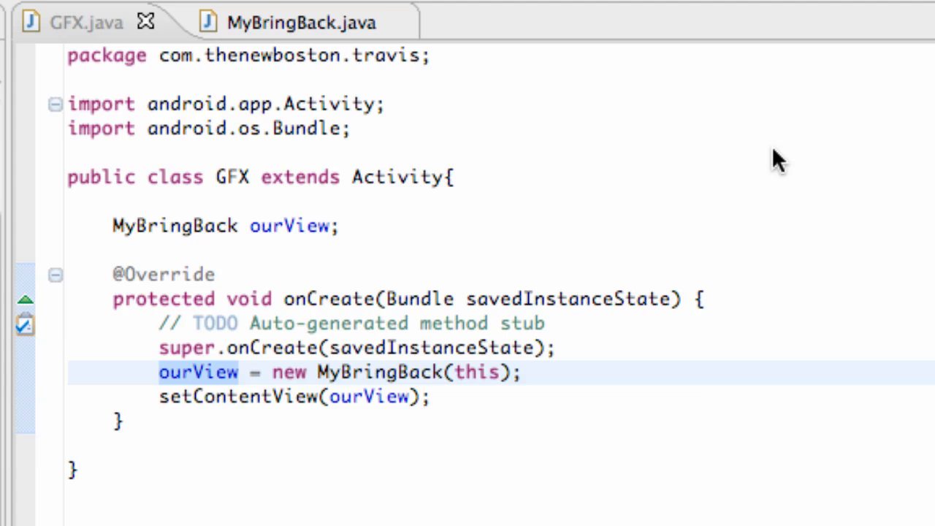
{"action": "mouse_move", "coordinate": [426, 139]}
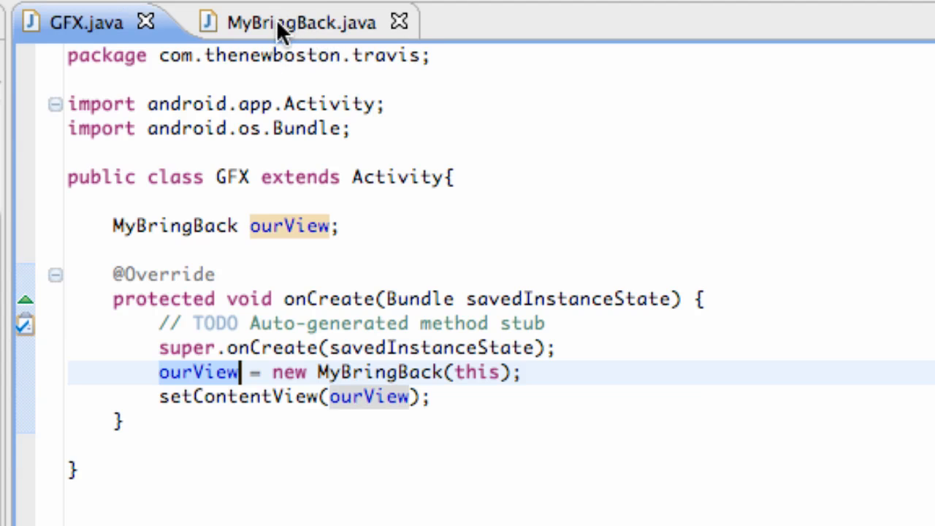
Switch to MyBringBack.java and load R.drawable.greenball into a Bitmap gBall in the constructor.
{"action": "left_click", "coordinate": [300, 21]}
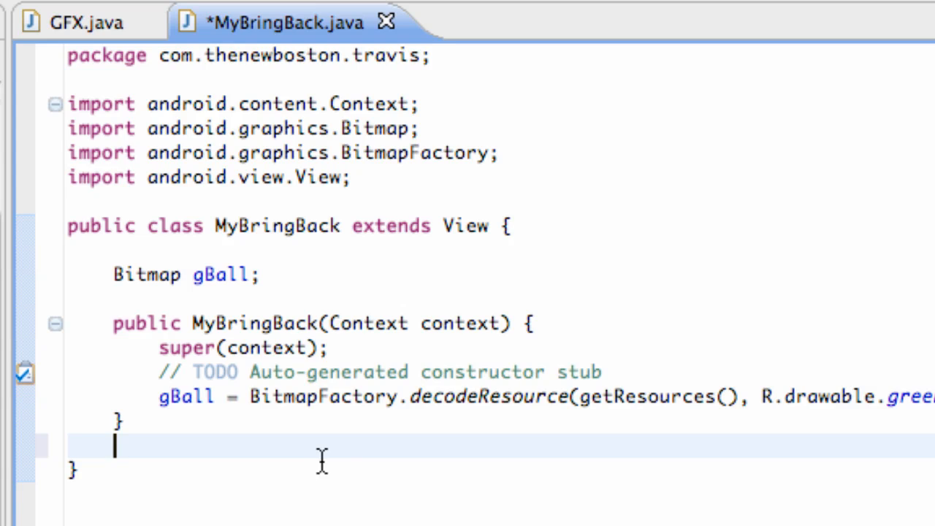
{"action": "type", "text": "@"}
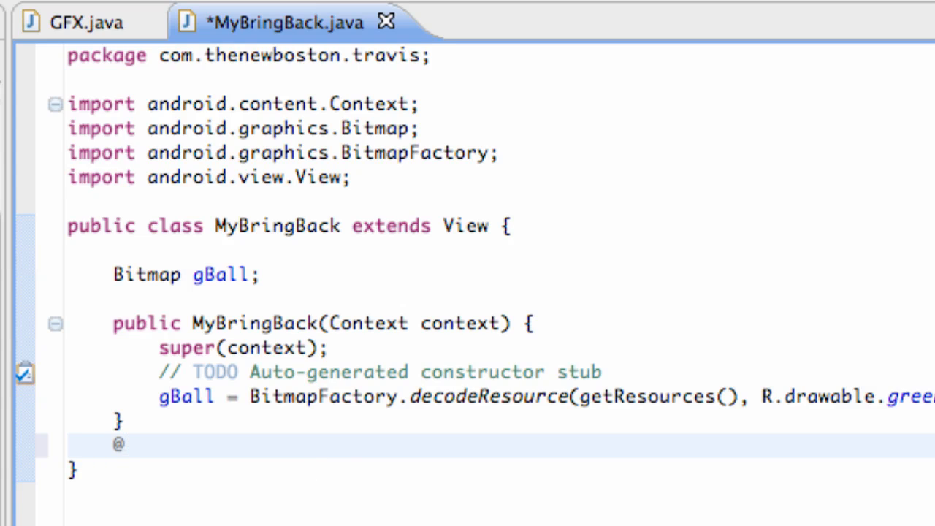
{"action": "type", "text": "Over"}
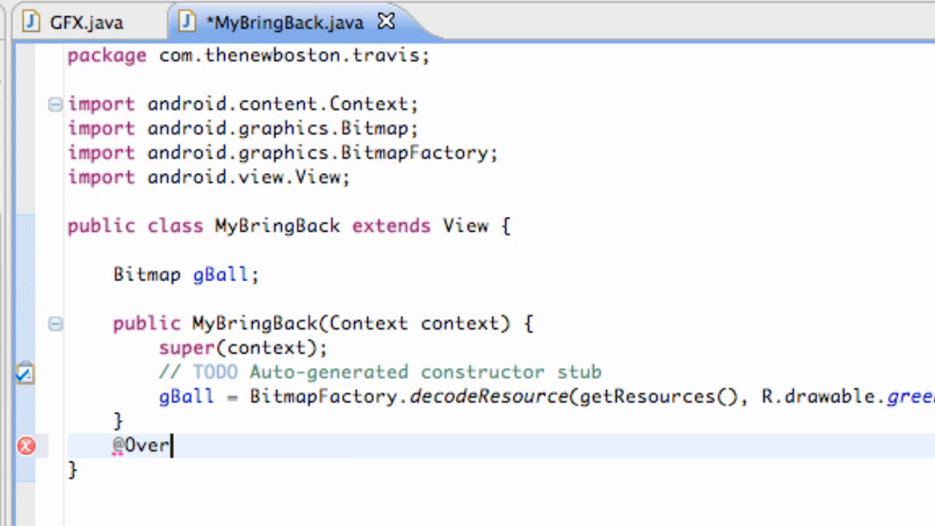
{"action": "type", "text": "ride"}
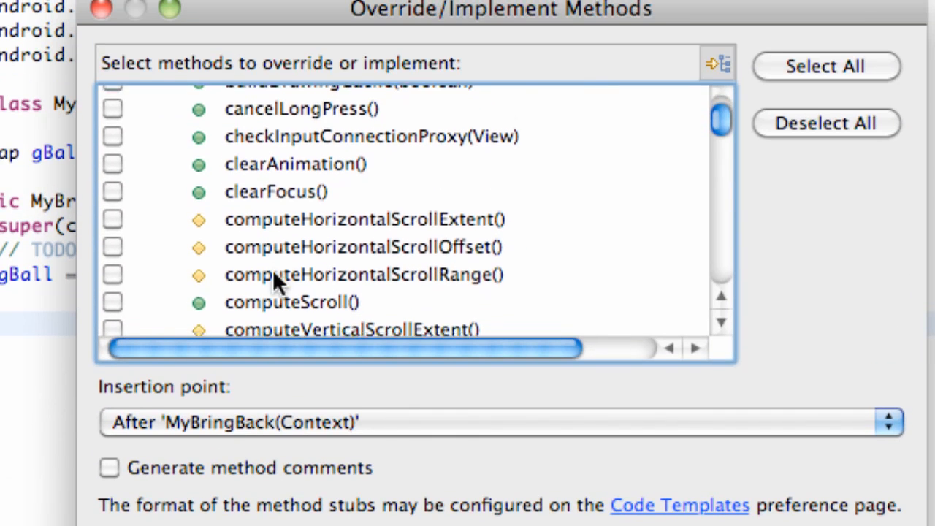
Select onDraw(Canvas) in the Override/Implement Methods list and add its stub.
{"action": "scroll", "scroll_direction": "down", "scroll_amount": 3}
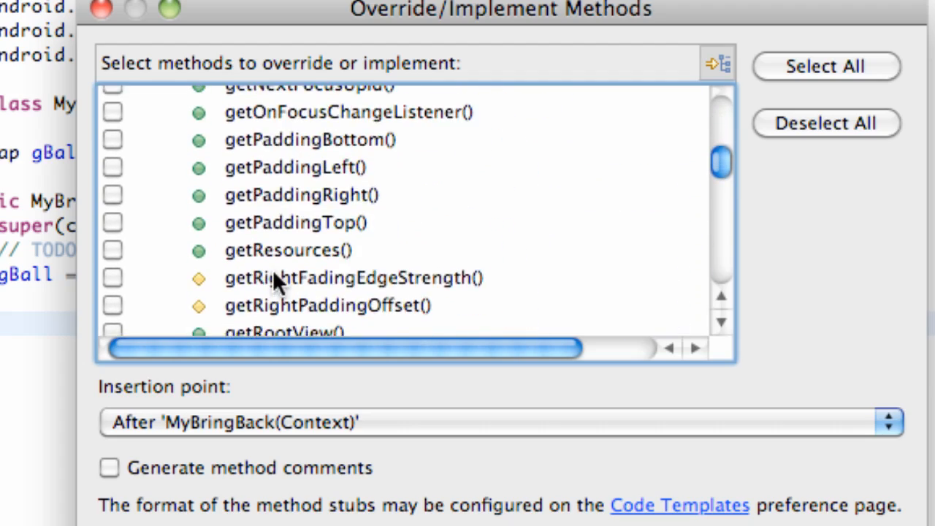
{"action": "scroll", "scroll_direction": "down", "scroll_amount": 3}
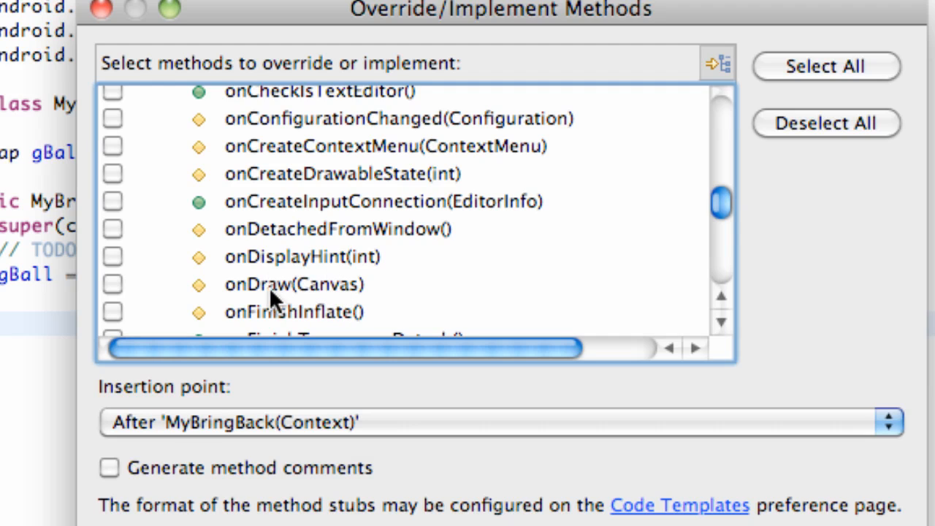
{"action": "left_click", "coordinate": [111, 283]}
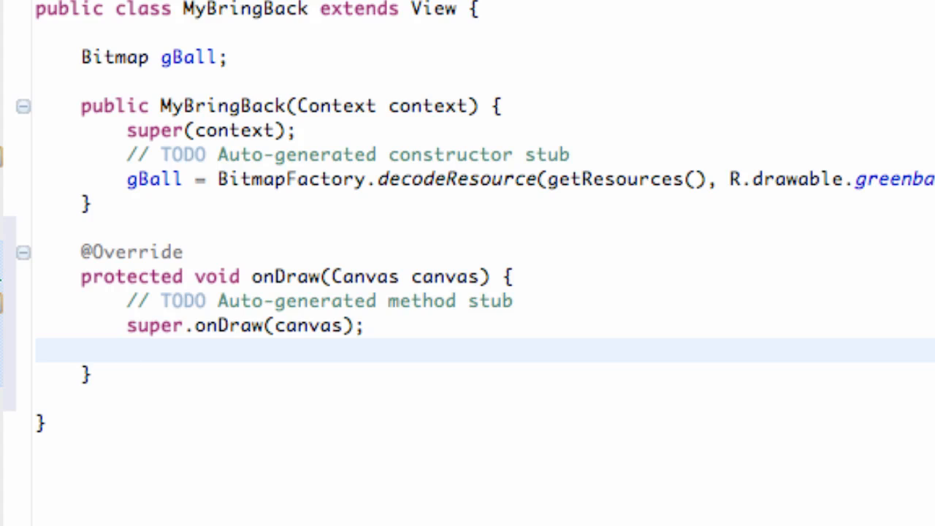
Begin a canvas. call on the empty line inside onDraw and browse its methods.
{"action": "left_click", "coordinate": [128, 350]}
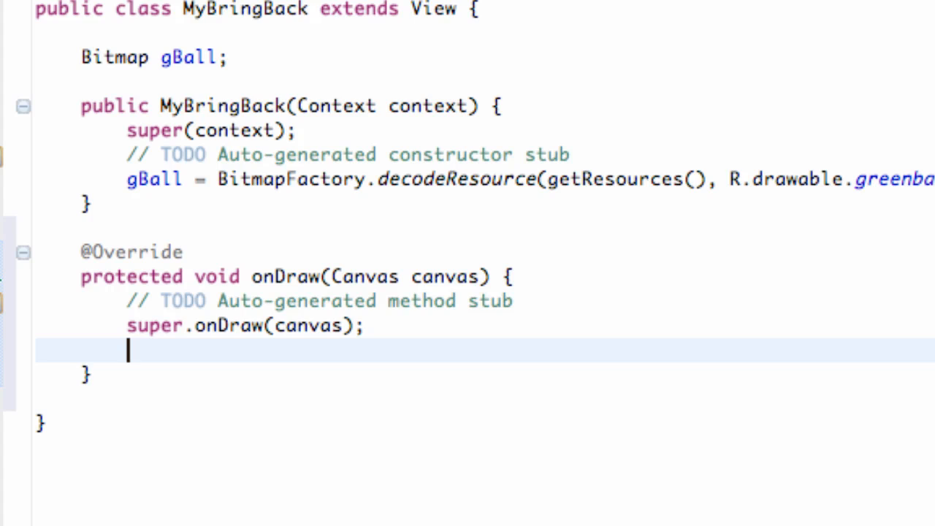
{"action": "mouse_move", "coordinate": [395, 286]}
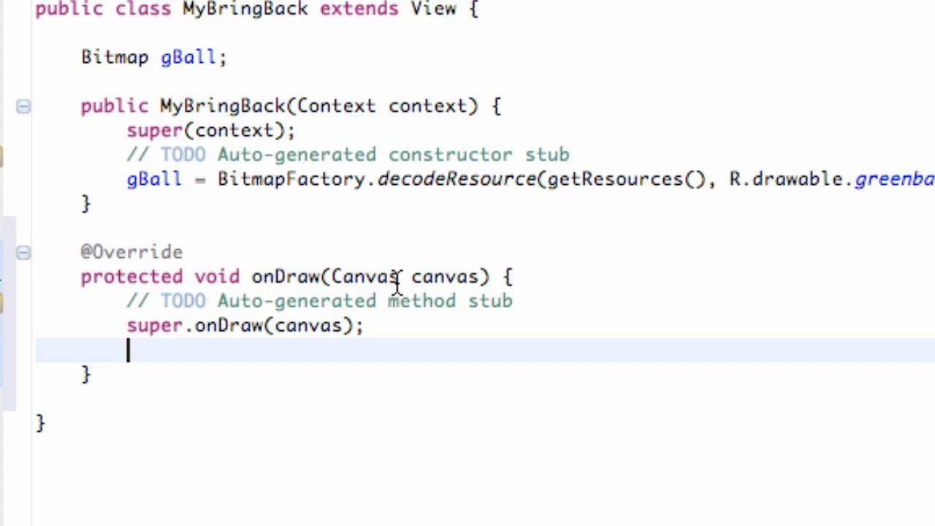
{"action": "double_click", "coordinate": [444, 276]}
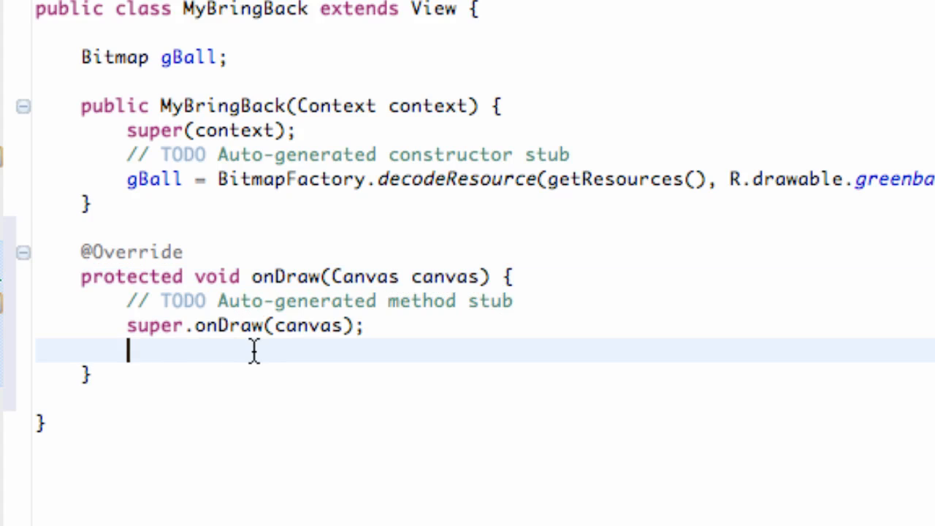
{"action": "type", "text": "can"}
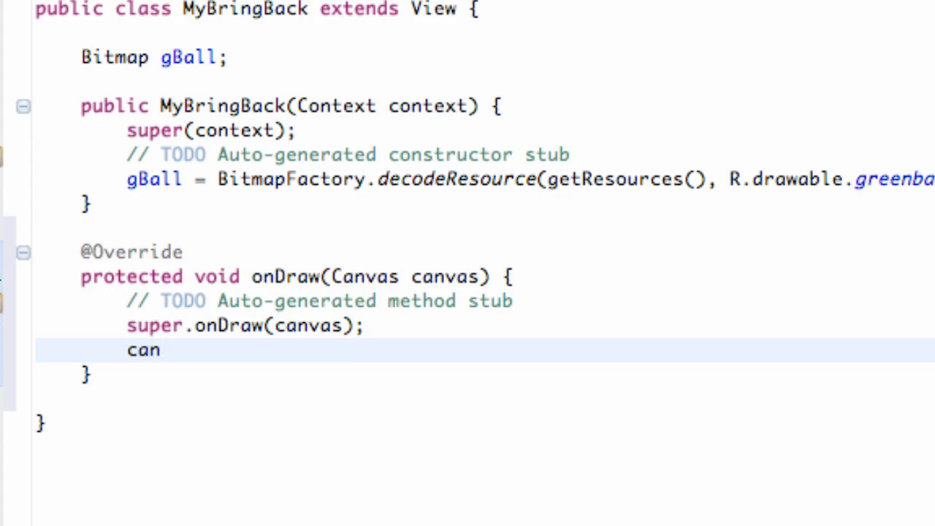
{"action": "type", "text": "vas"}
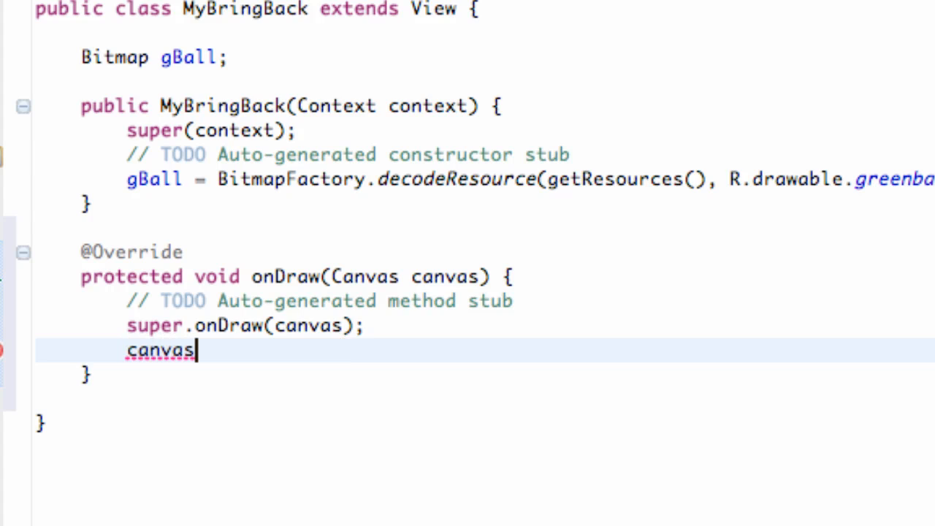
{"action": "mouse_move", "coordinate": [432, 276]}
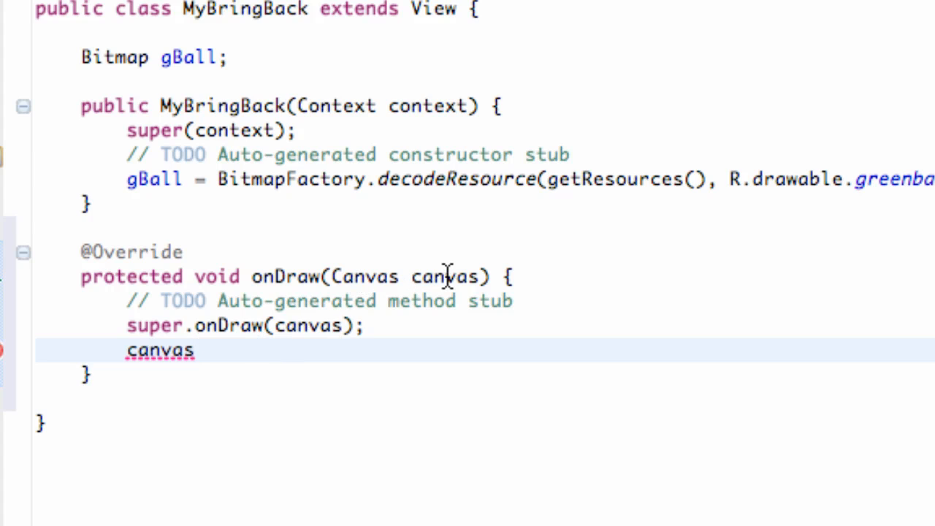
{"action": "type", "text": "."}
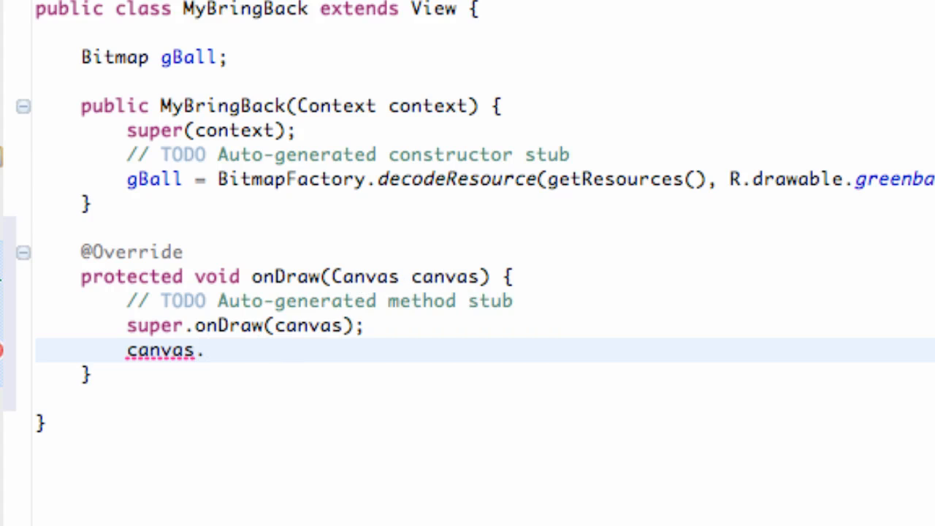
{"action": "type", "text": "."}
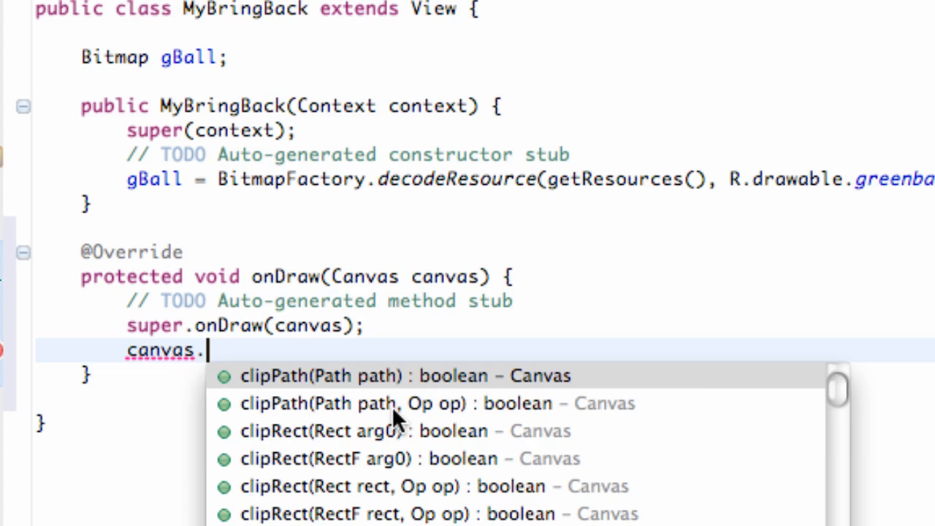
Choose drawColor and start Color., scrolling the constant list toward WHITE.
{"action": "scroll", "scroll_direction": "down", "scroll_amount": 3}
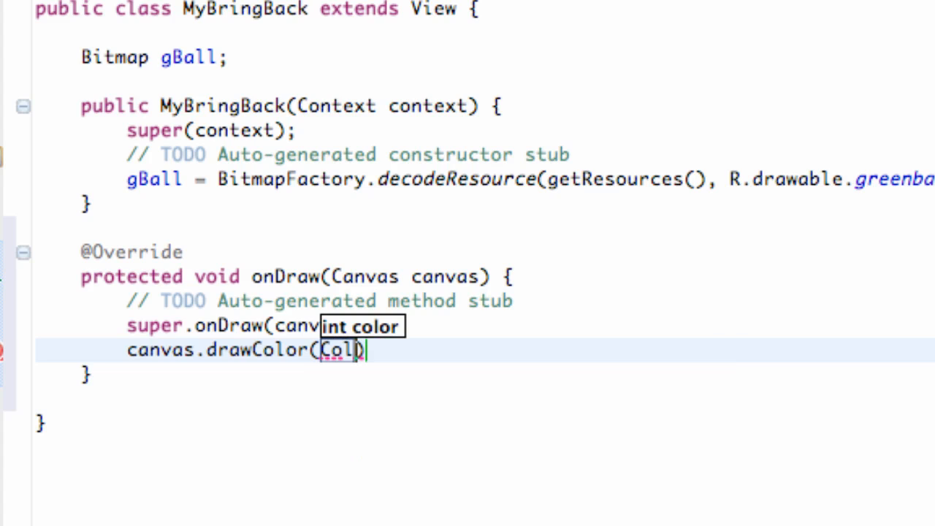
{"action": "type", "text": "."}
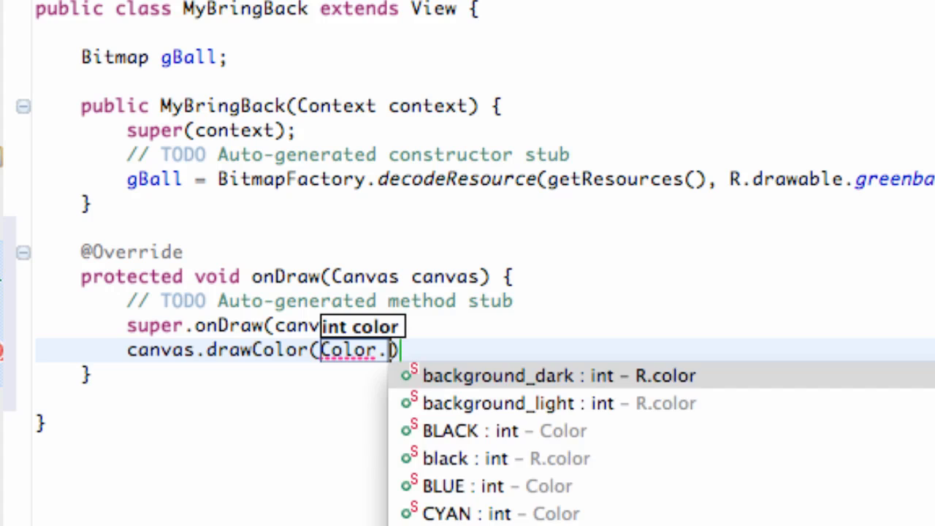
{"action": "mouse_move", "coordinate": [362, 372]}
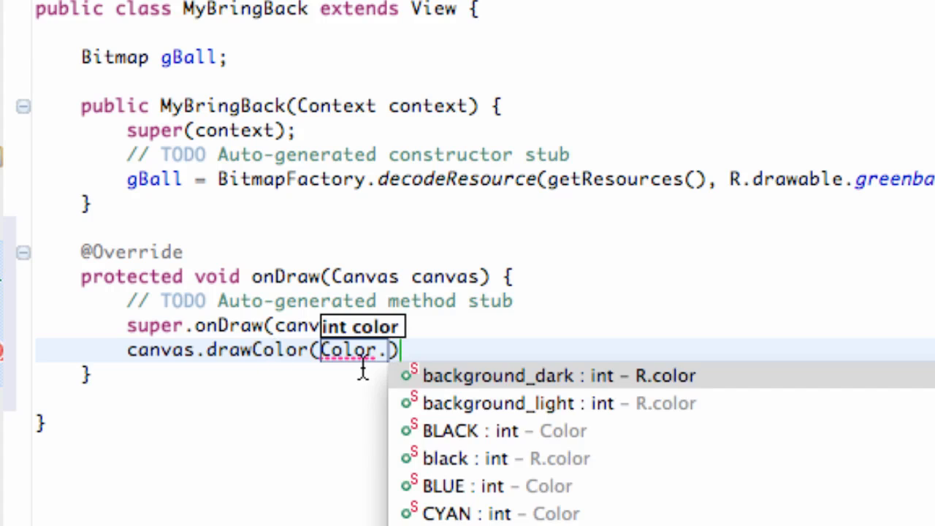
{"action": "scroll", "scroll_direction": "down", "scroll_amount": 3}
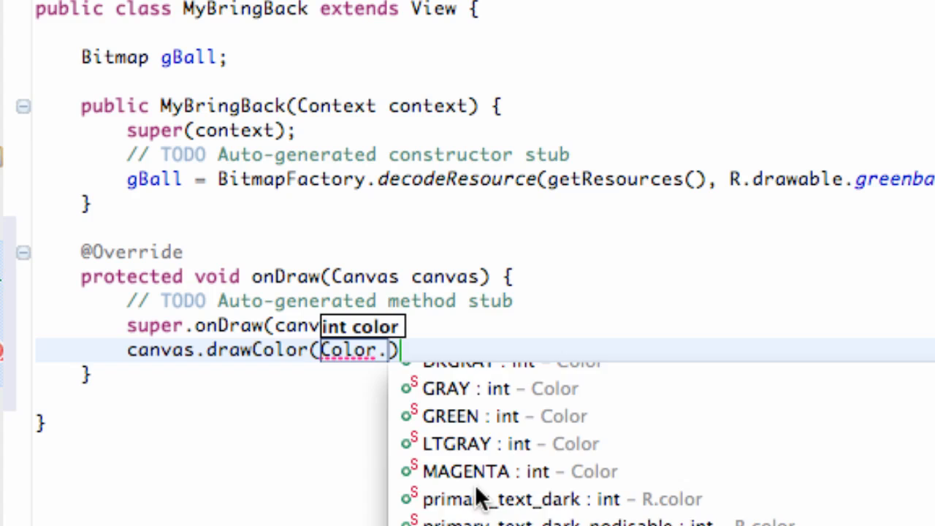
{"action": "scroll", "scroll_direction": "down", "scroll_amount": 3}
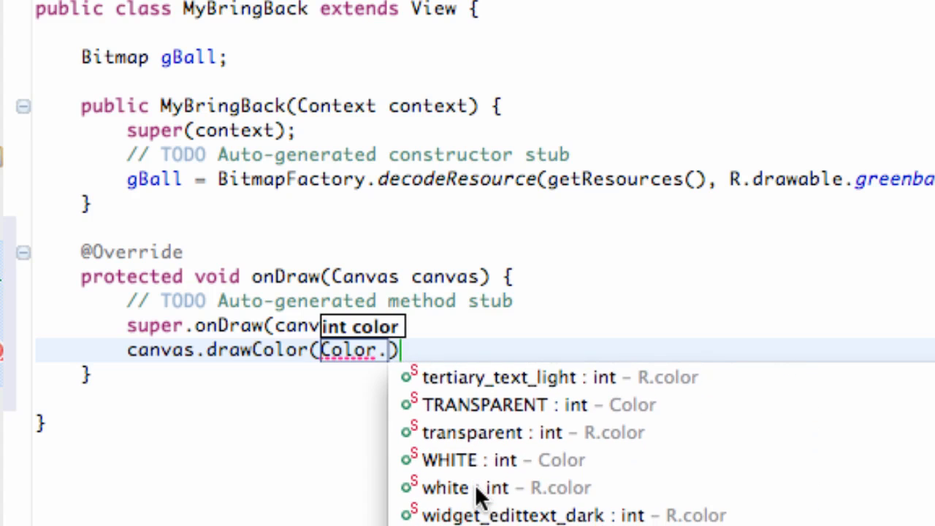
{"action": "scroll", "scroll_direction": "down", "scroll_amount": 3}
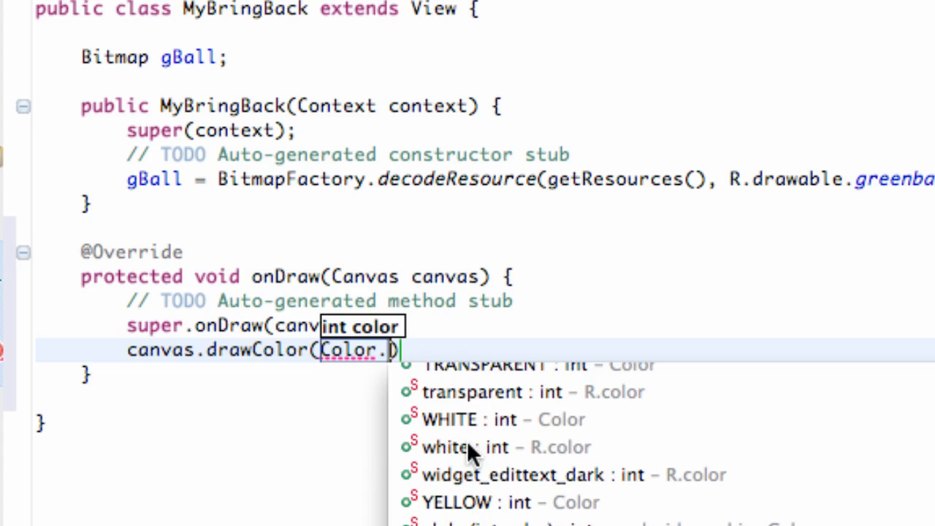
{"action": "mouse_move", "coordinate": [448, 420]}
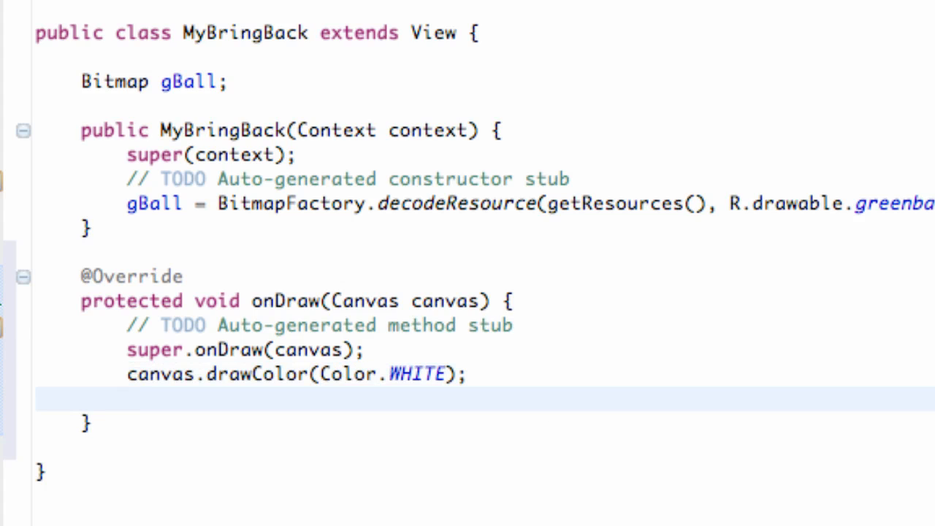
Begin canvas.d in onDraw to pick drawBitmap(Bitmap, left, top, Paint) with gBall.
{"action": "type", "text": "ca"}
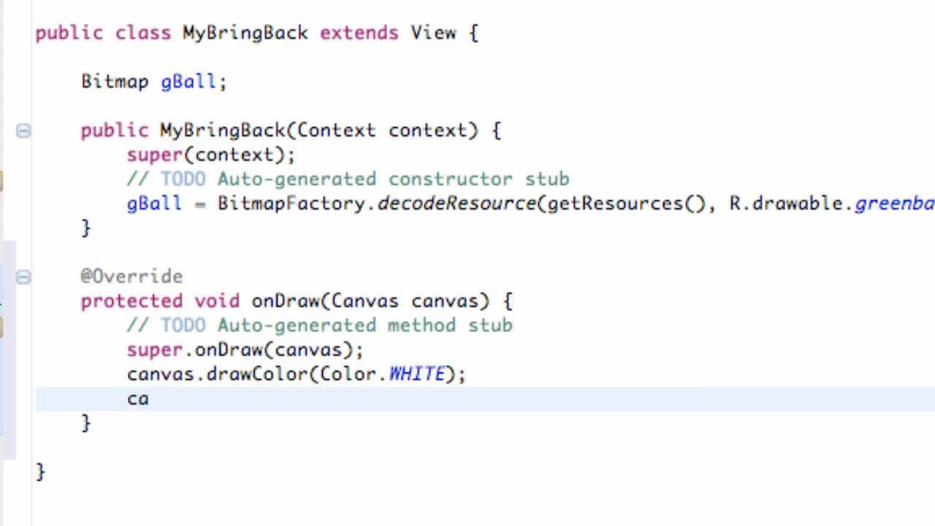
{"action": "type", "text": "n"}
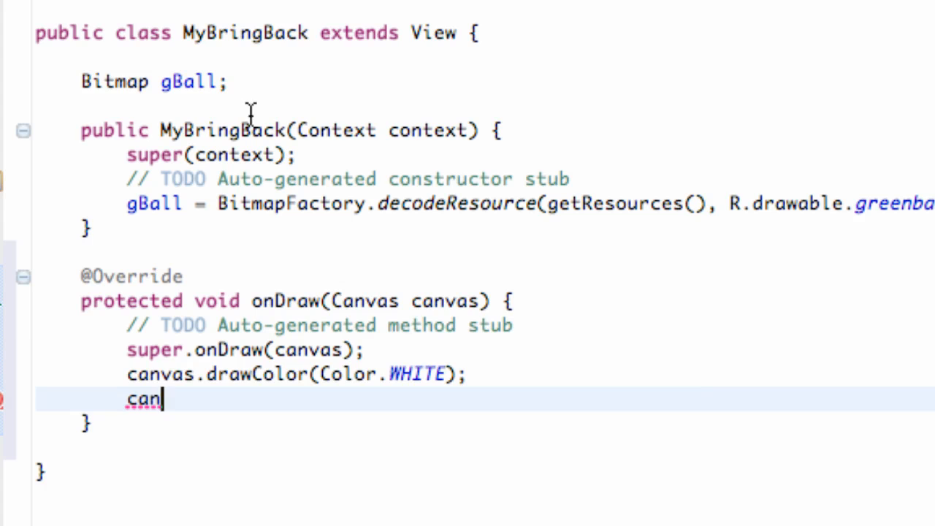
{"action": "mouse_move", "coordinate": [256, 203]}
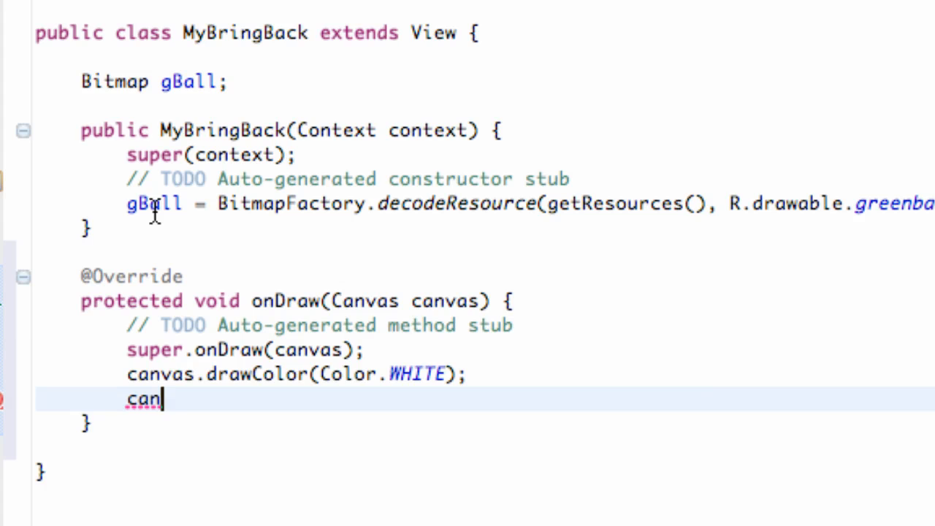
{"action": "mouse_move", "coordinate": [453, 389]}
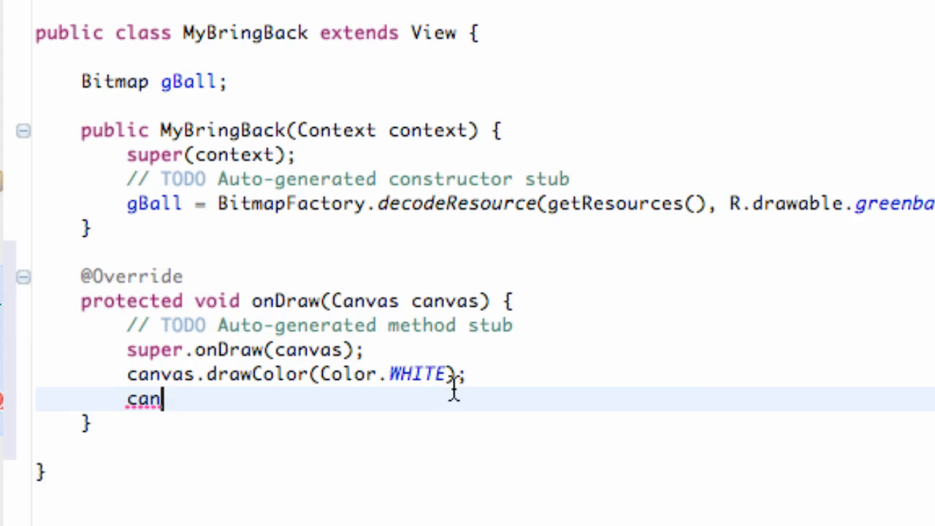
{"action": "type", "text": "vas."}
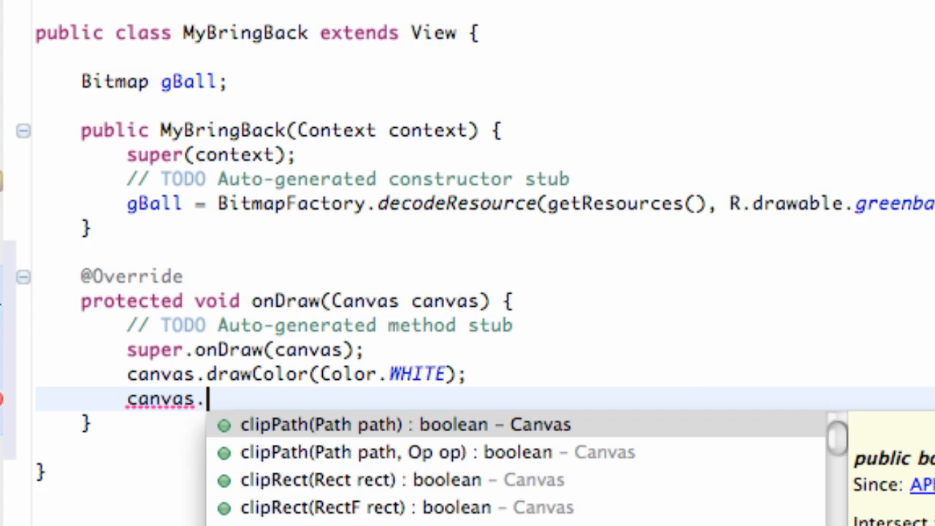
{"action": "type", "text": "drawBi"}
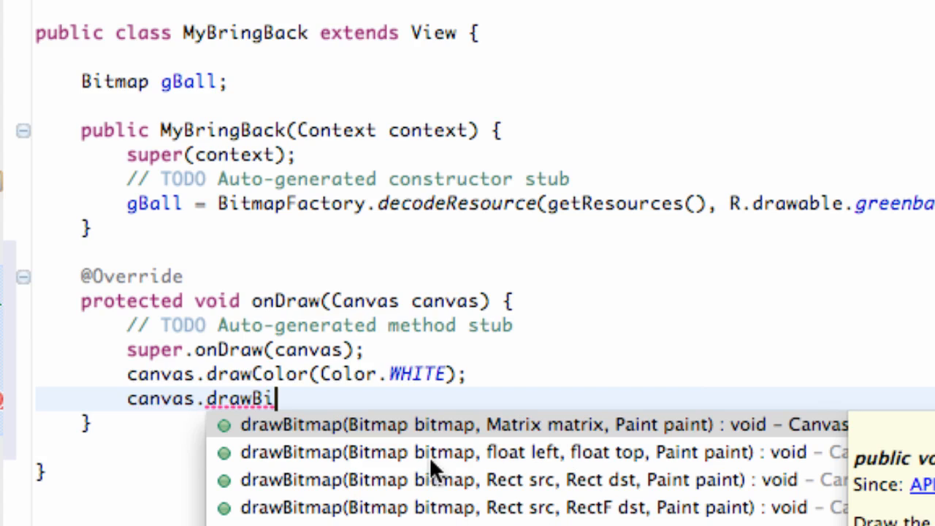
{"action": "mouse_move", "coordinate": [465, 500]}
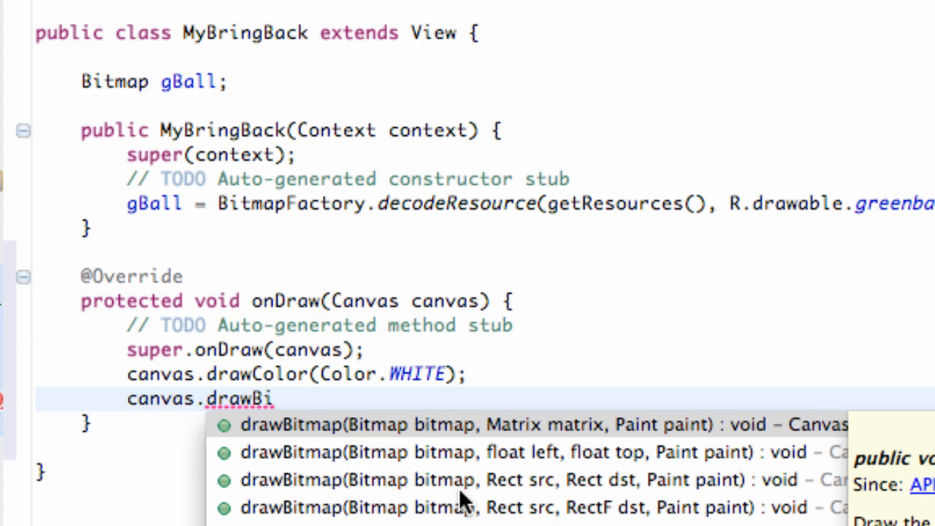
{"action": "mouse_move", "coordinate": [539, 467]}
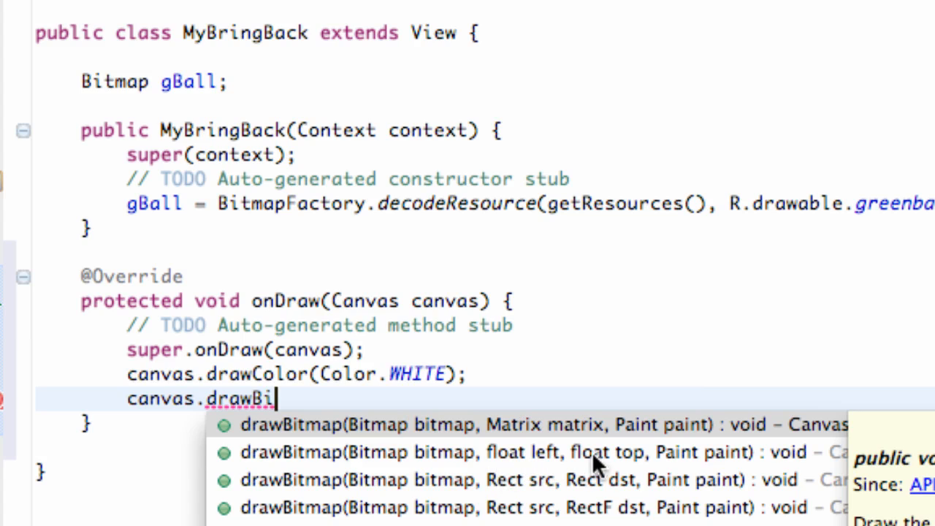
{"action": "mouse_move", "coordinate": [694, 468]}
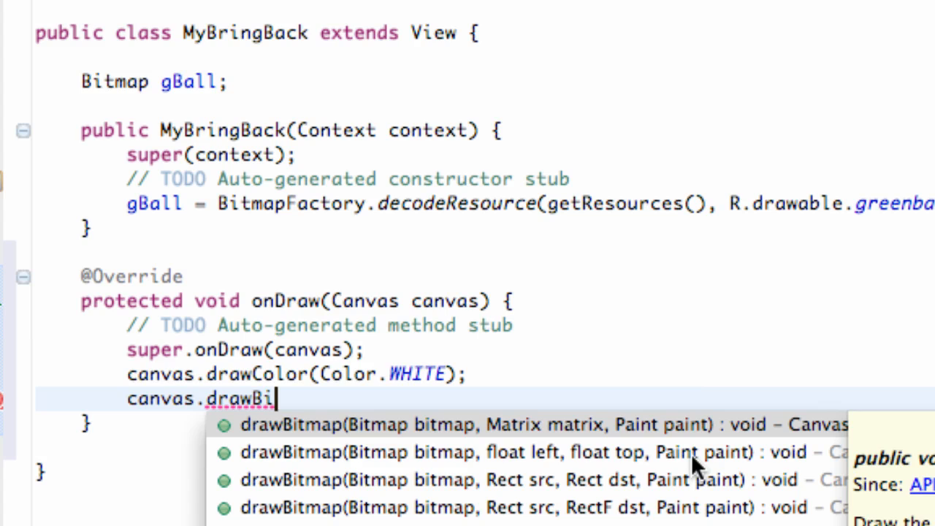
{"action": "mouse_move", "coordinate": [686, 452]}
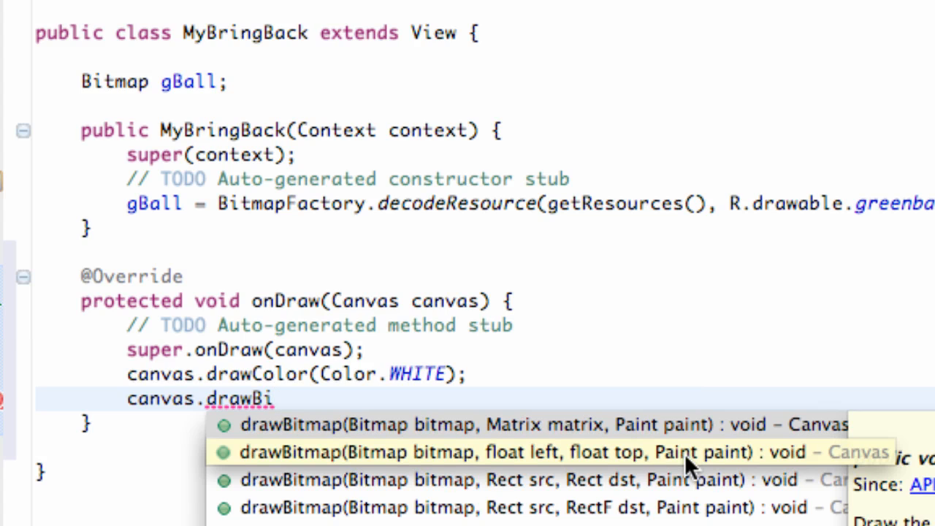
{"action": "mouse_move", "coordinate": [511, 465]}
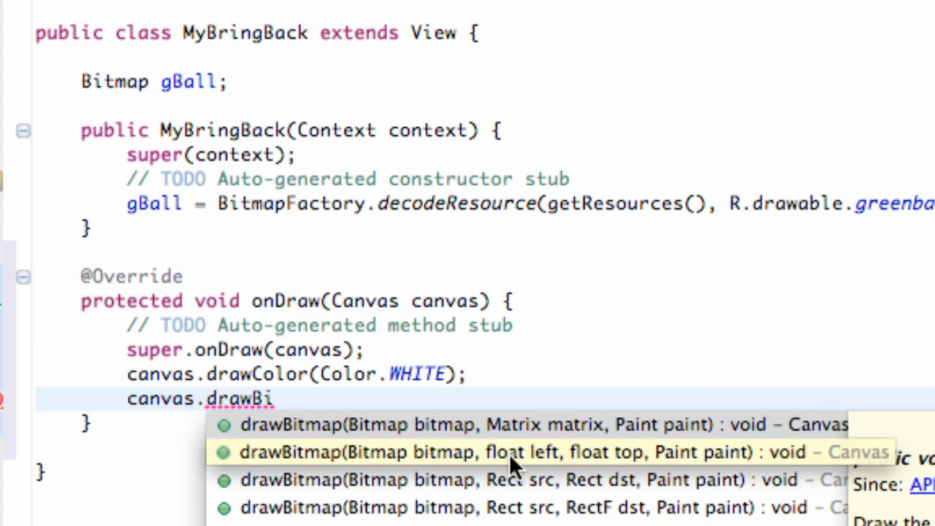
{"action": "mouse_move", "coordinate": [699, 466]}
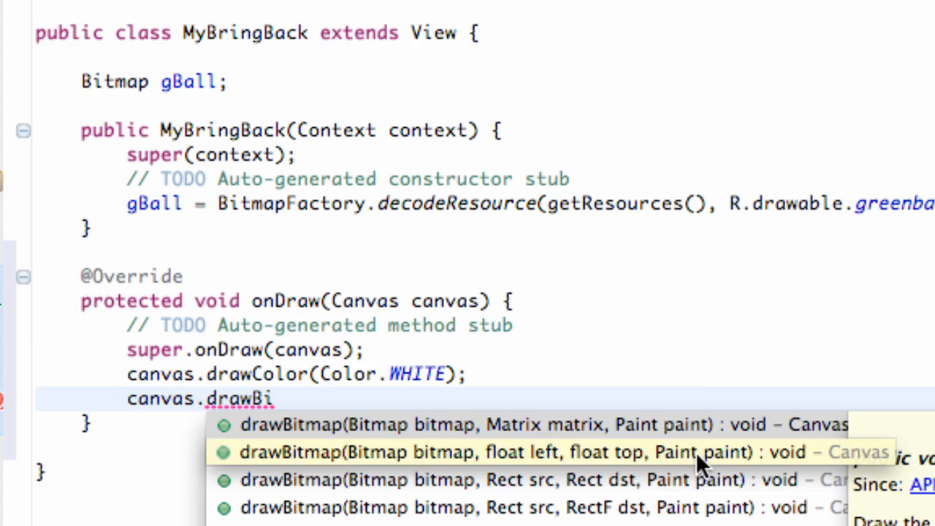
{"action": "mouse_move", "coordinate": [613, 460]}
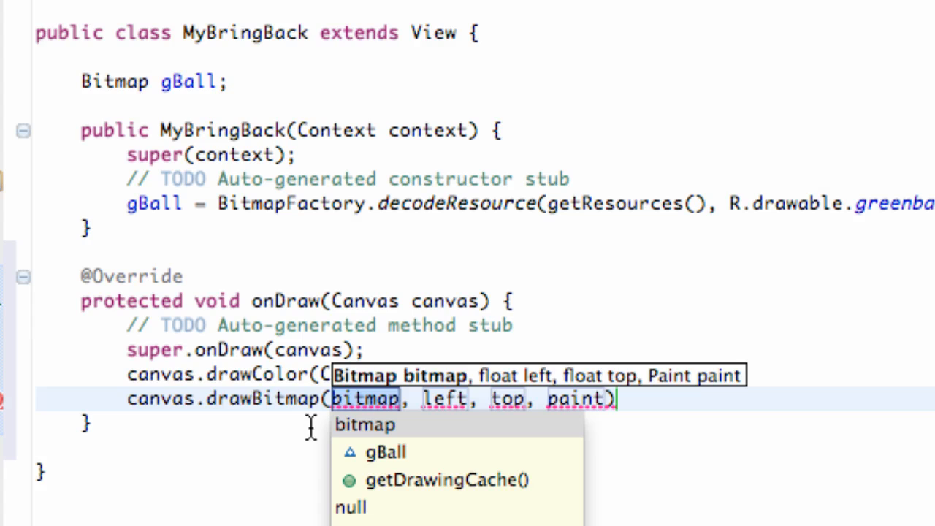
{"action": "mouse_move", "coordinate": [153, 183]}
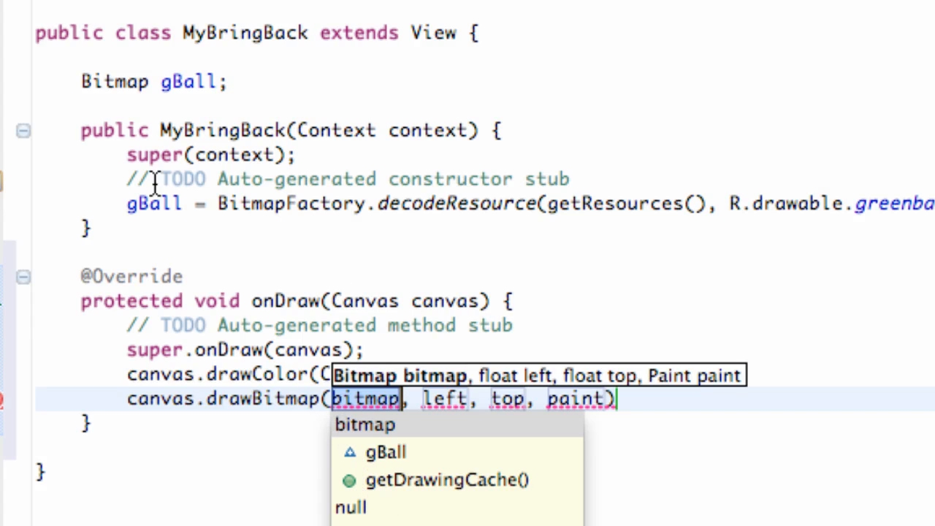
{"action": "mouse_move", "coordinate": [437, 263]}
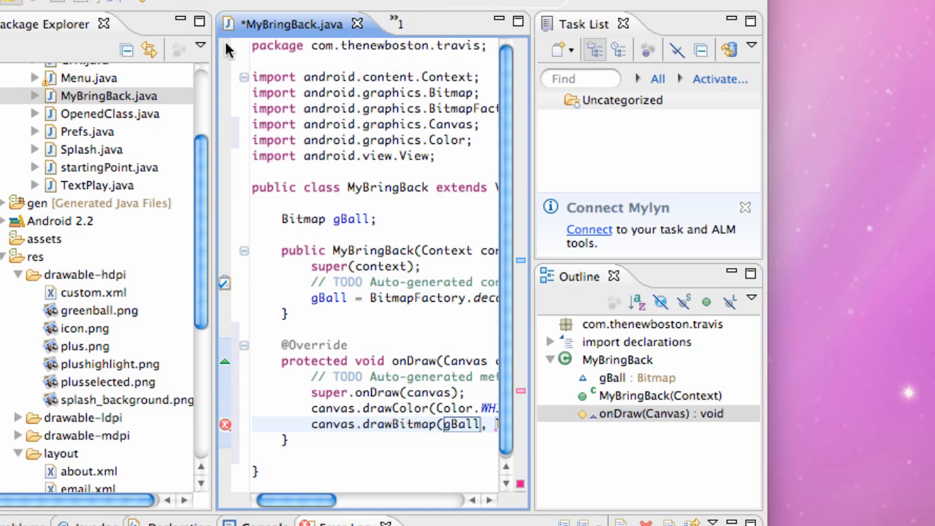
{"action": "mouse_move", "coordinate": [281, 45]}
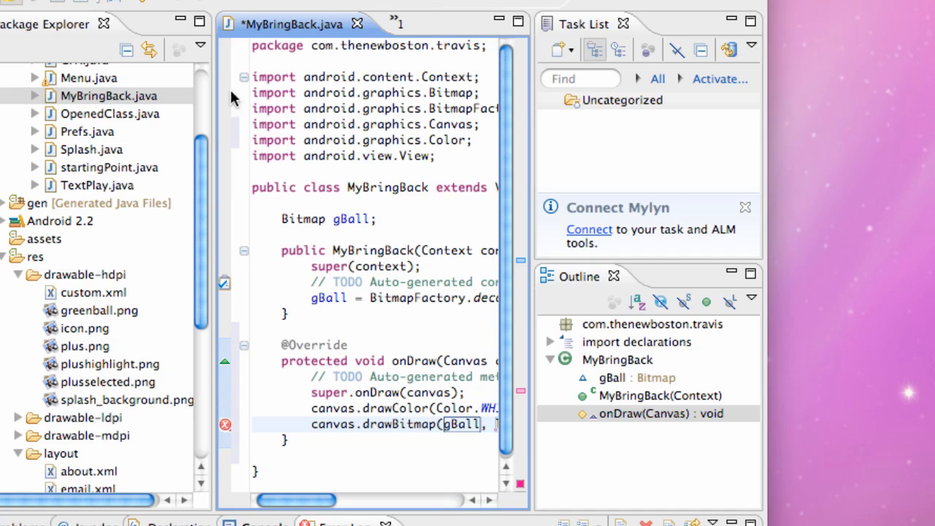
{"action": "mouse_move", "coordinate": [243, 468]}
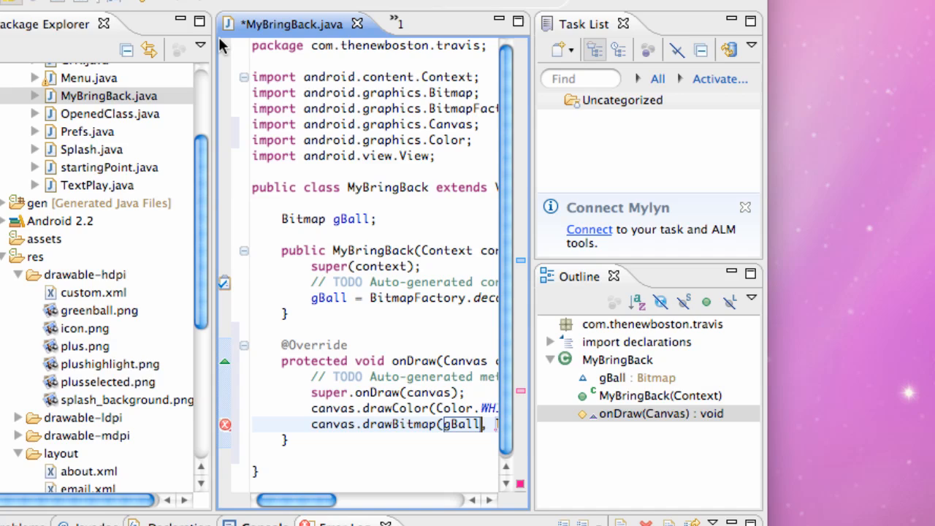
{"action": "mouse_move", "coordinate": [250, 45]}
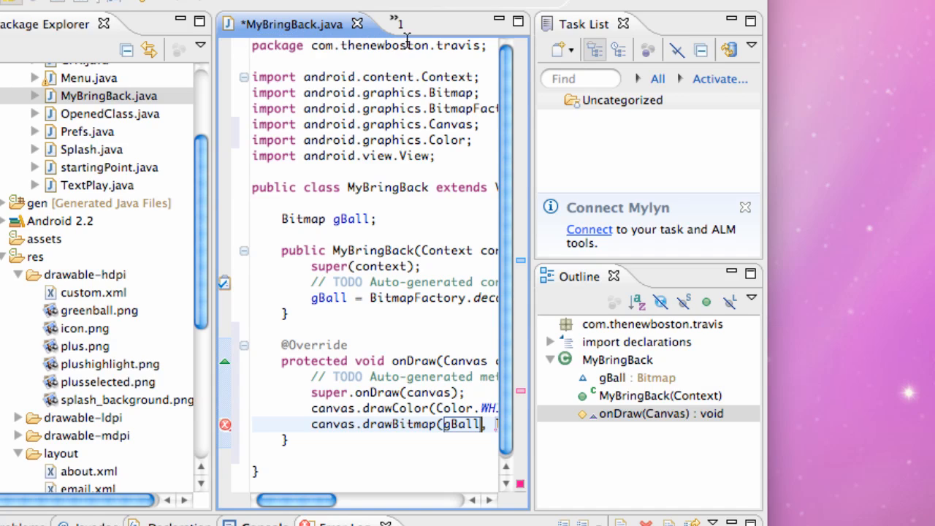
{"action": "mouse_move", "coordinate": [225, 67]}
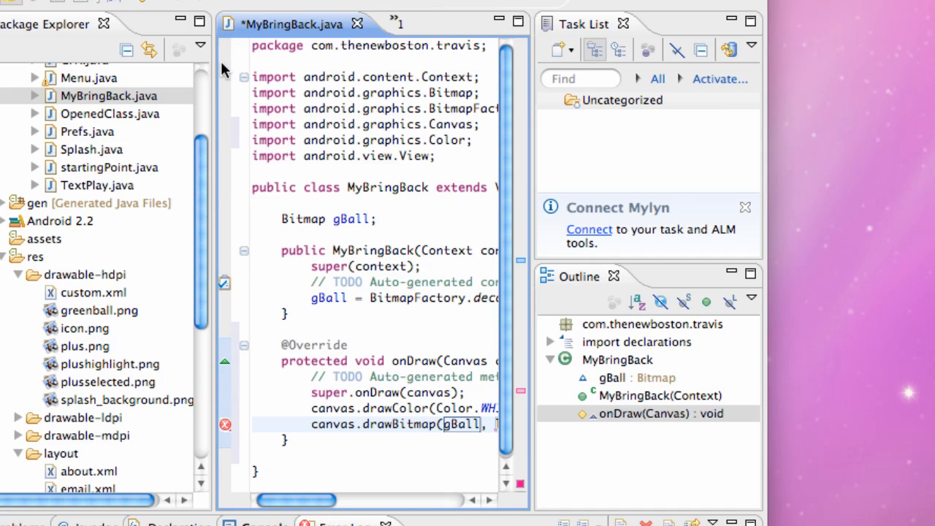
{"action": "mouse_move", "coordinate": [225, 184]}
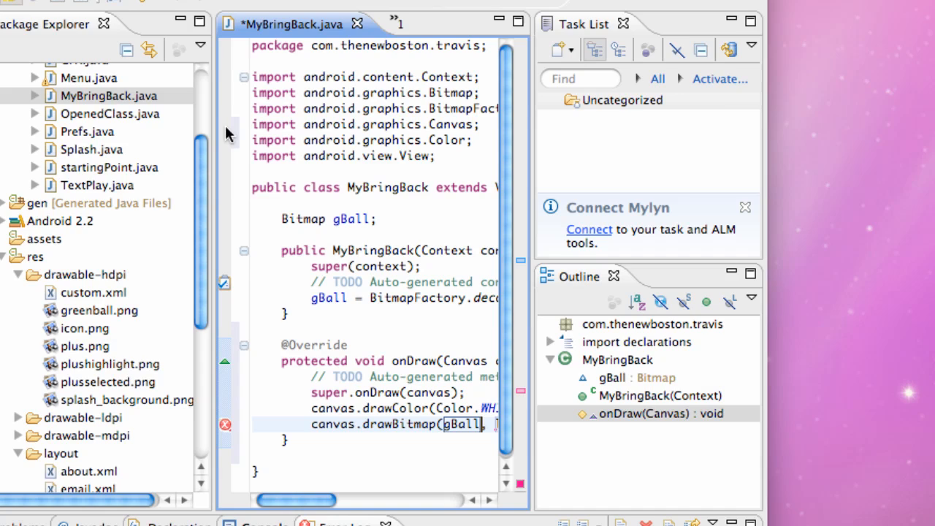
{"action": "mouse_move", "coordinate": [226, 46]}
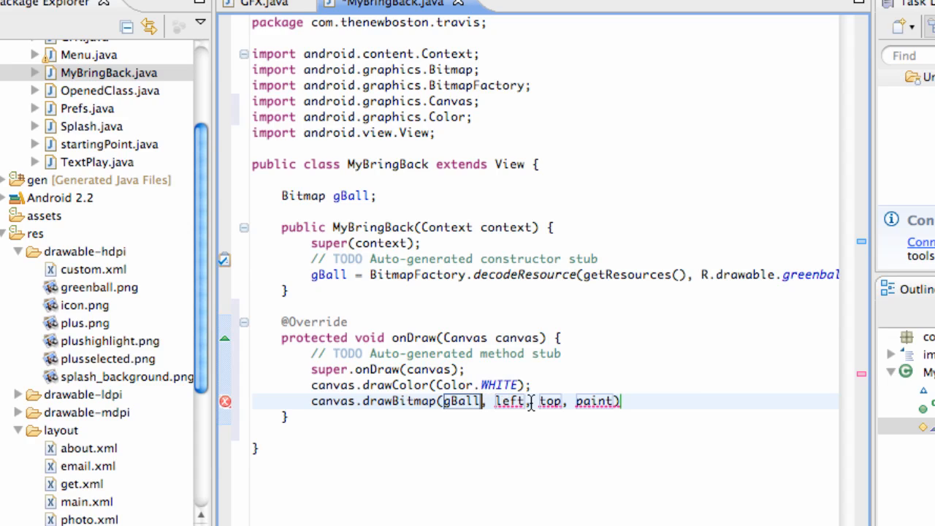
{"action": "mouse_move", "coordinate": [465, 460]}
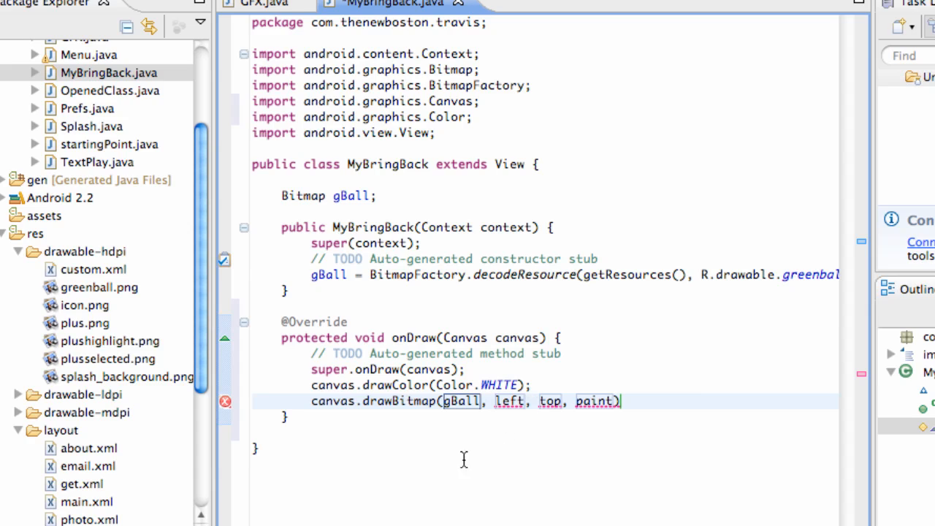
{"action": "mouse_move", "coordinate": [94, 299]}
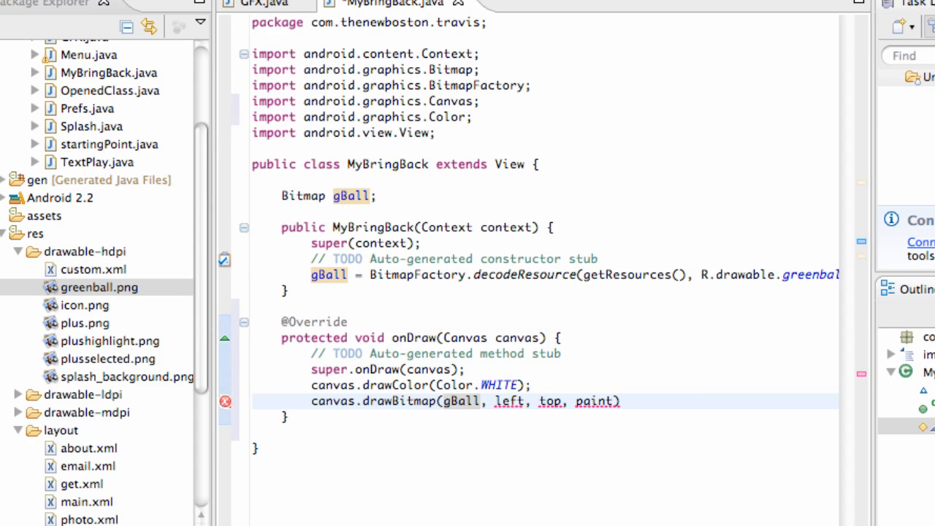
View greenball.png in Preview, box-select the ball to read its pixel size, then close it.
{"action": "double_click", "coordinate": [99, 287]}
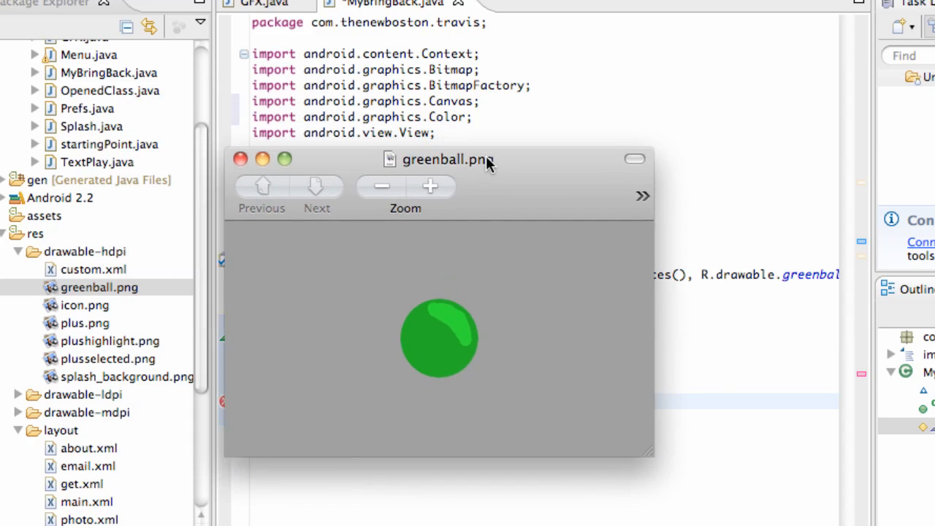
{"action": "left_click_drag", "start_coordinate": [445, 159], "coordinate": [482, 169]}
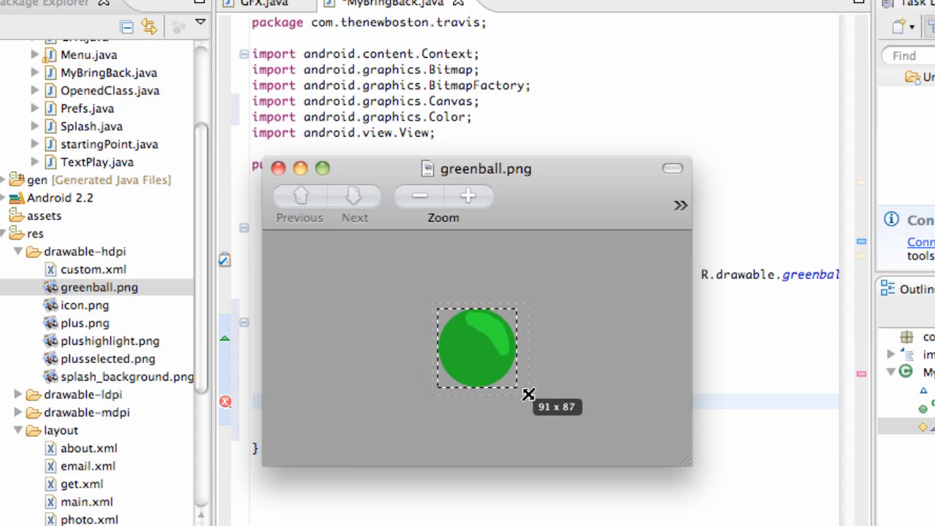
{"action": "left_click_drag", "start_coordinate": [528, 394], "coordinate": [538, 400]}
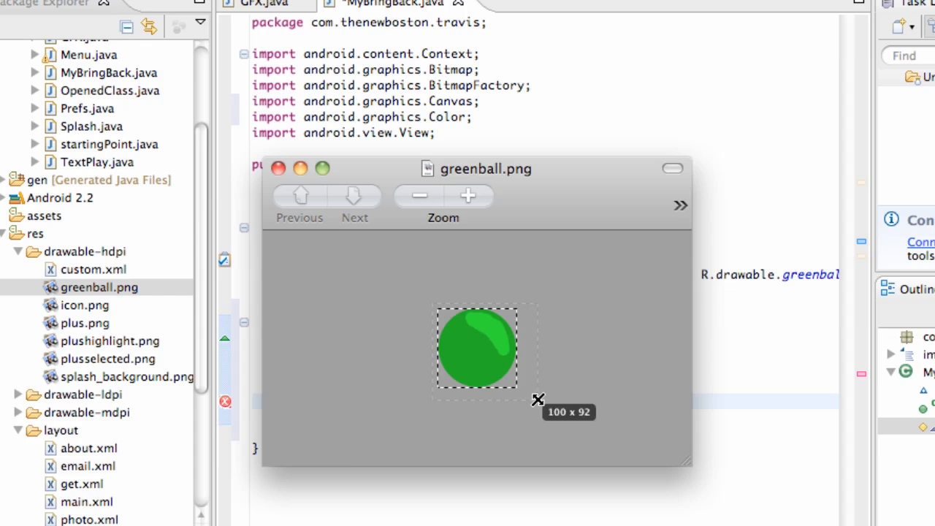
{"action": "left_click", "coordinate": [475, 347]}
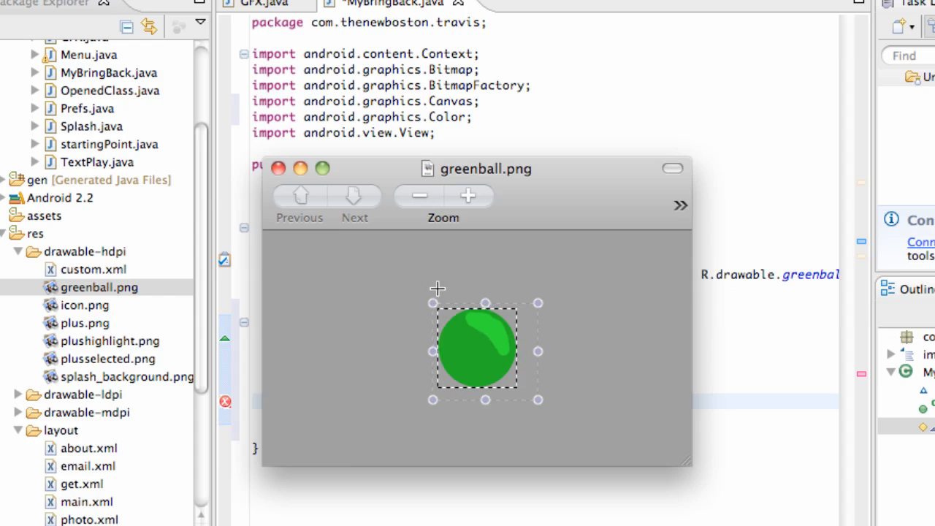
{"action": "left_click", "coordinate": [278, 168]}
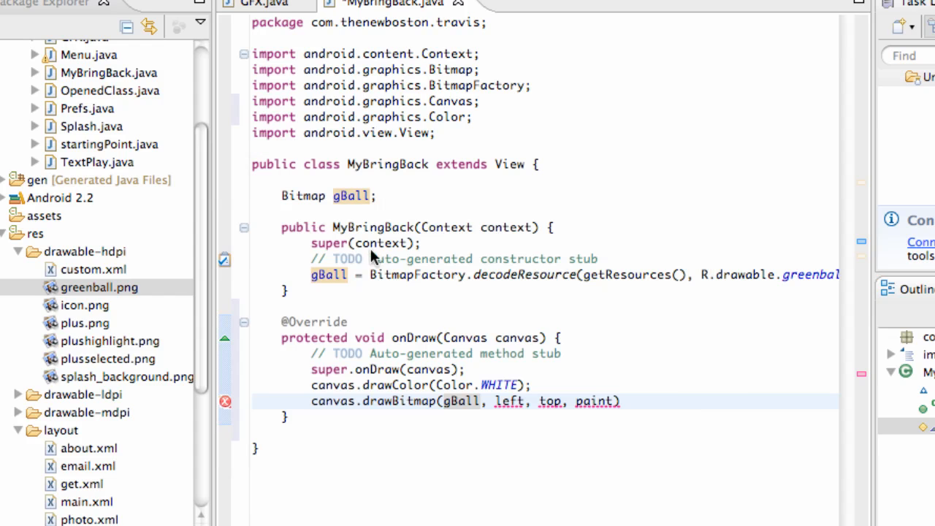
{"action": "mouse_move", "coordinate": [510, 412]}
{"action": "type", "text": "canvas."}
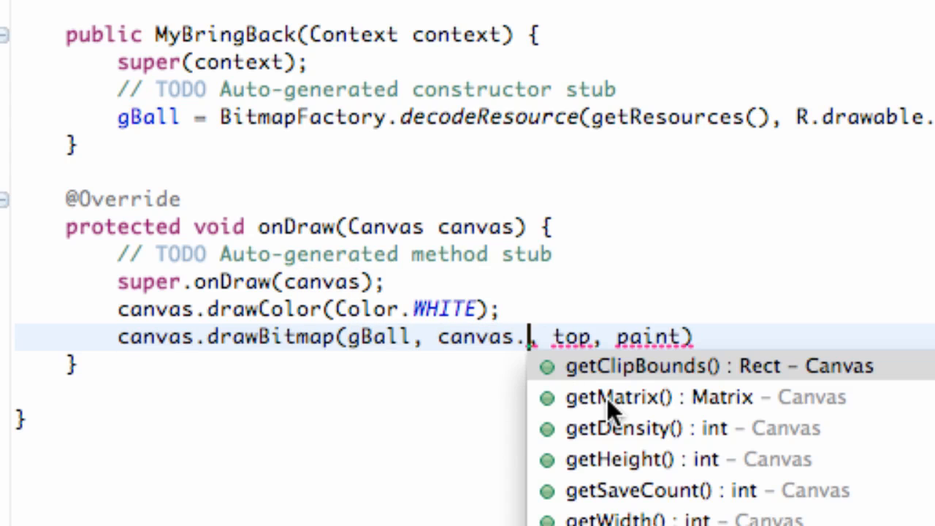
{"action": "mouse_move", "coordinate": [625, 497]}
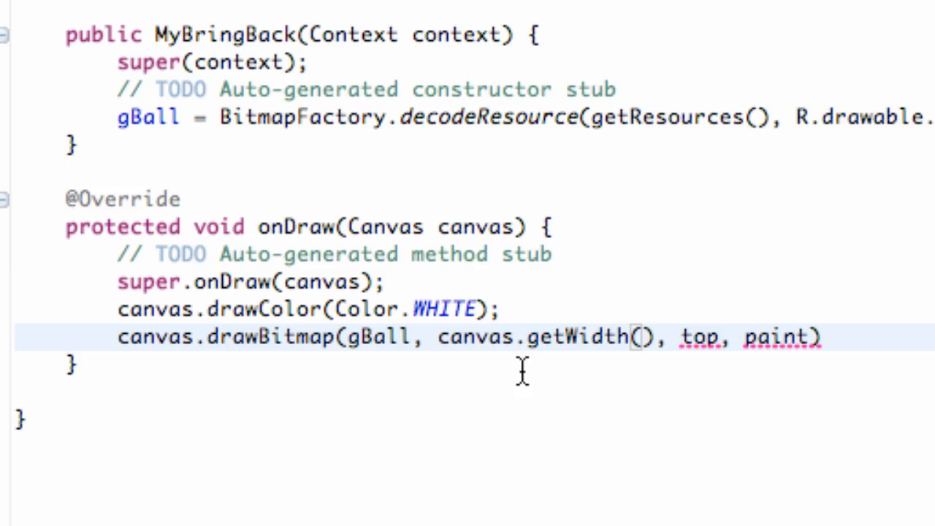
Make drawBitmap's left argument (canvas.getWidth()/2).
{"action": "left_click", "coordinate": [656, 338]}
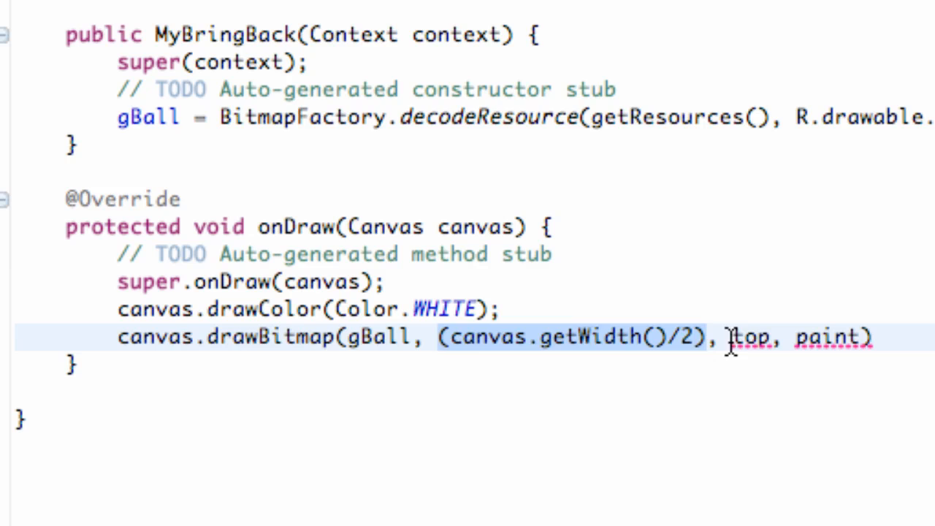
Set drawBitmap's top to 0 and paint to null, completing the statement.
{"action": "type", "text": "0"}
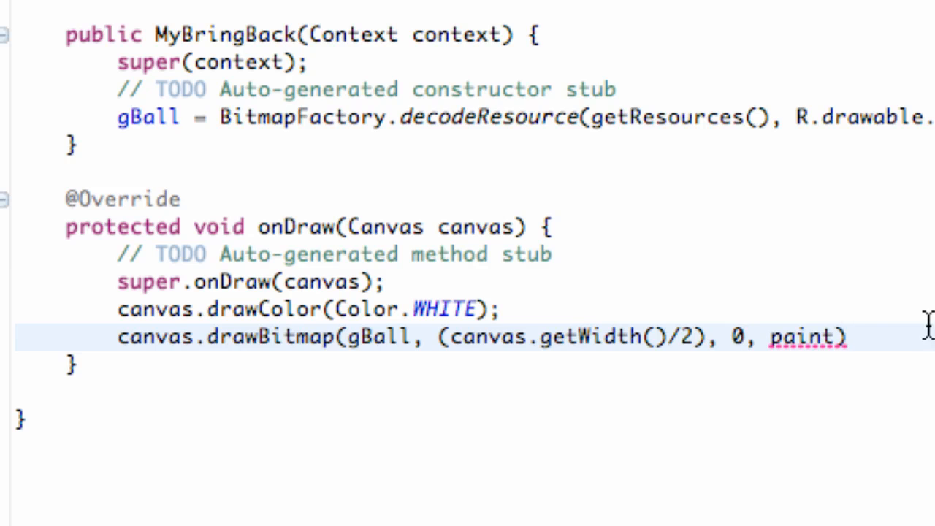
{"action": "double_click", "coordinate": [806, 336]}
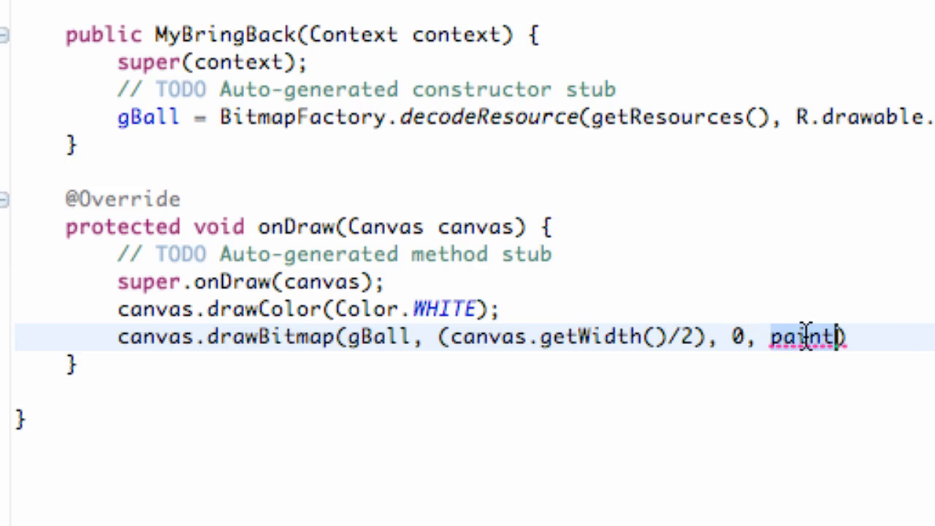
{"action": "type", "text": "null"}
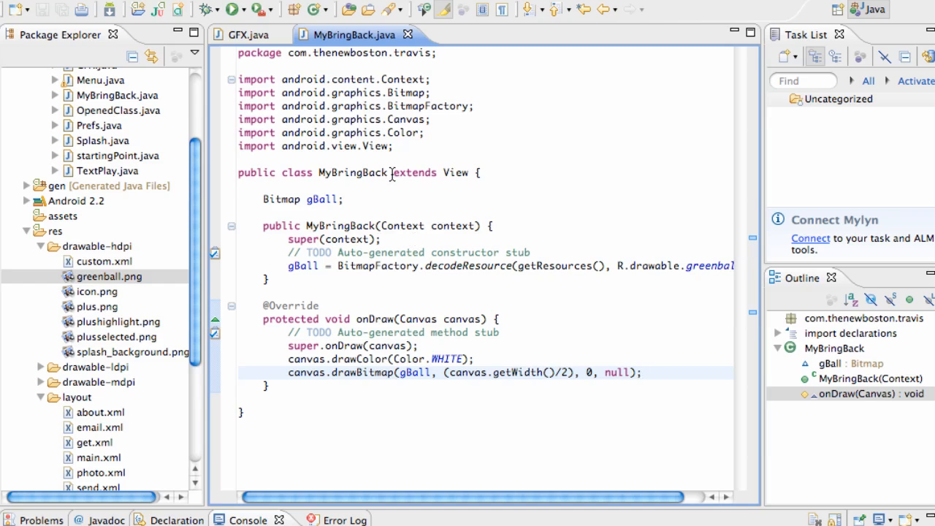
{"action": "left_click", "coordinate": [249, 35]}
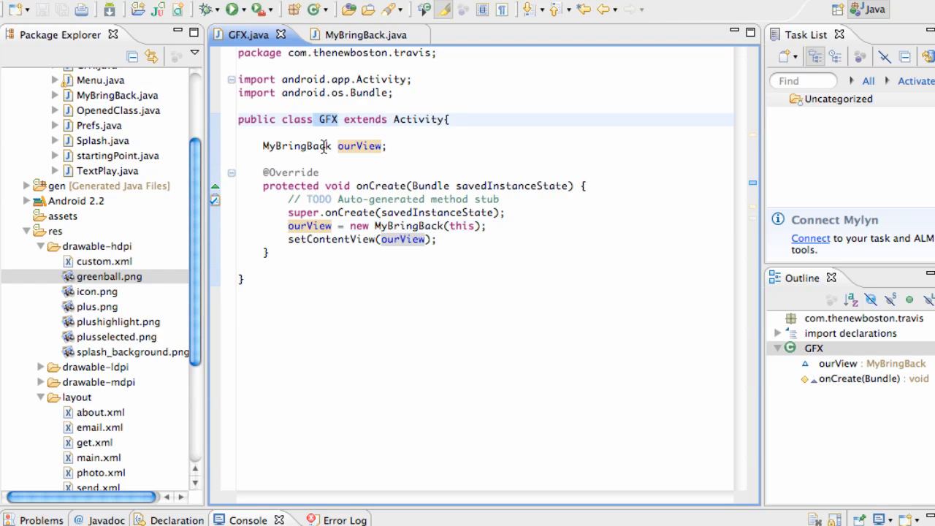
{"action": "left_click", "coordinate": [339, 120]}
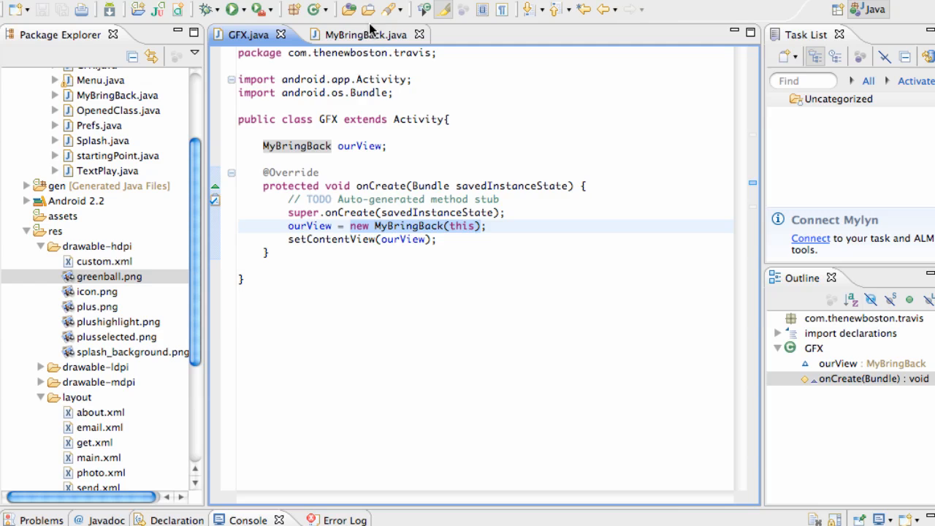
{"action": "left_click", "coordinate": [362, 35]}
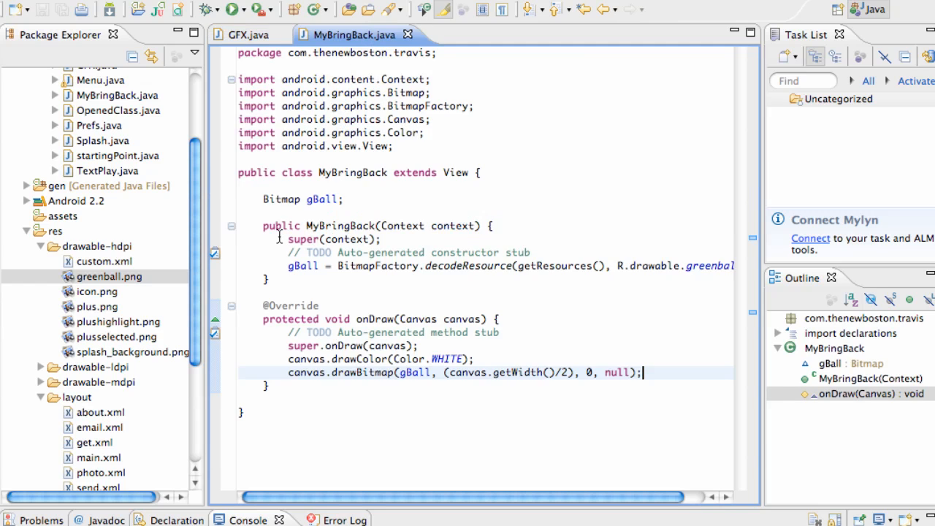
{"action": "left_click", "coordinate": [372, 266]}
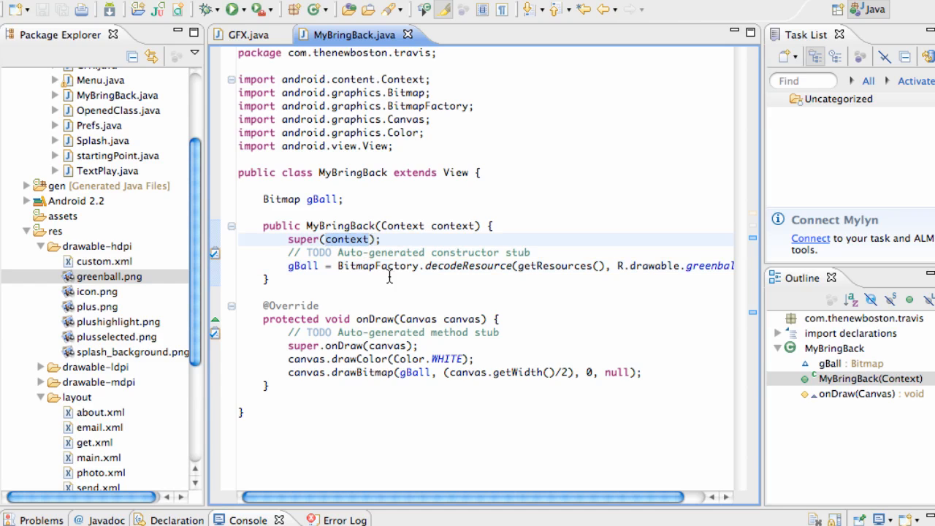
{"action": "double_click", "coordinate": [451, 225]}
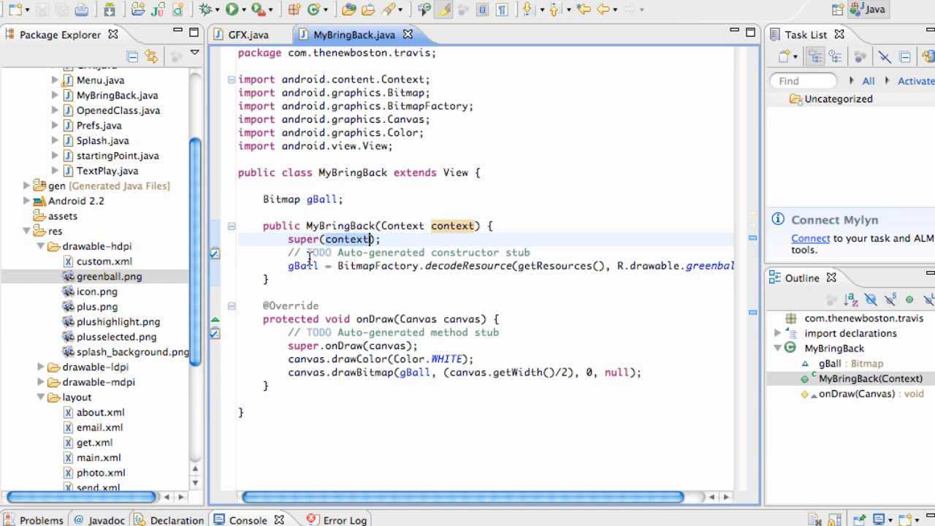
{"action": "left_click", "coordinate": [453, 265]}
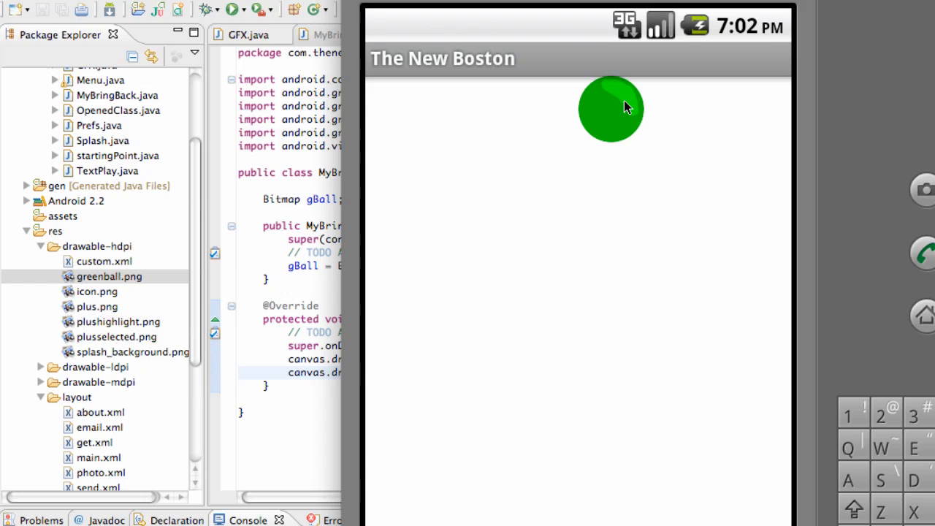
{"action": "mouse_move", "coordinate": [573, 122]}
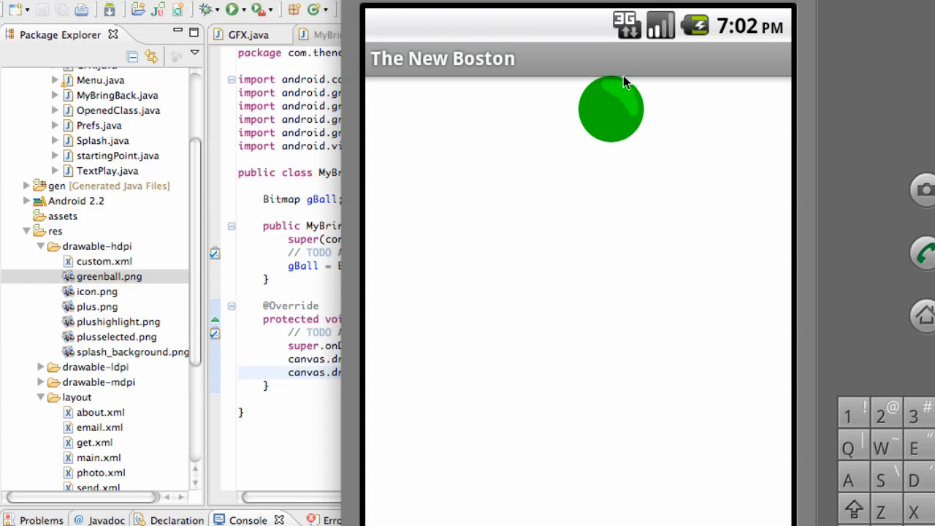
{"action": "mouse_move", "coordinate": [573, 82]}
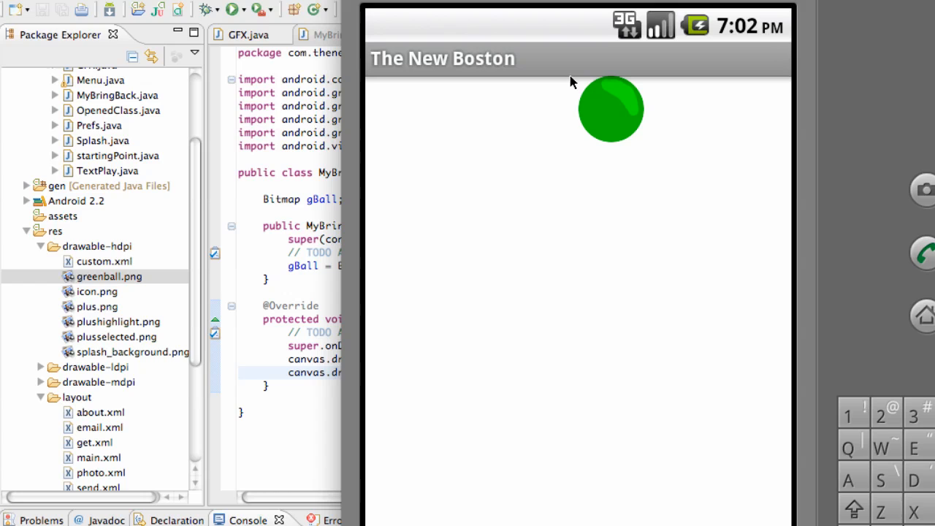
{"action": "mouse_move", "coordinate": [591, 109]}
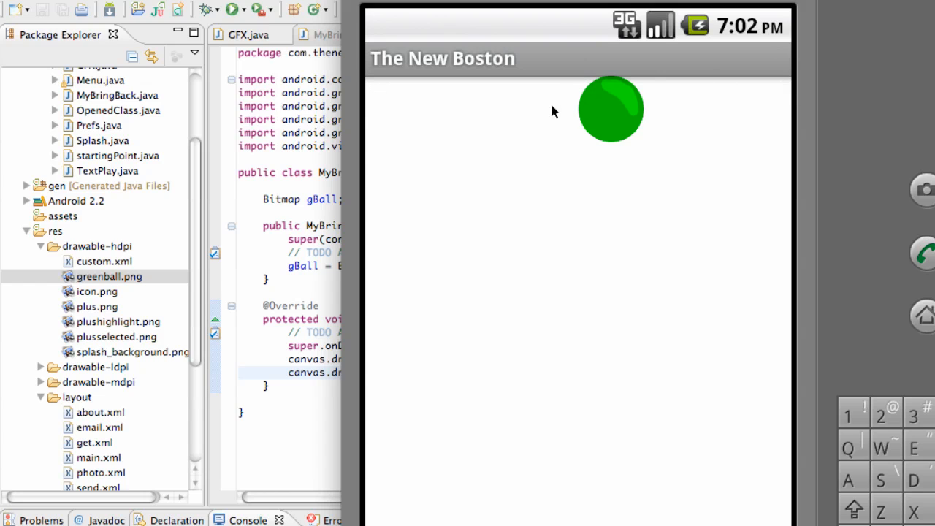
{"action": "mouse_move", "coordinate": [561, 99]}
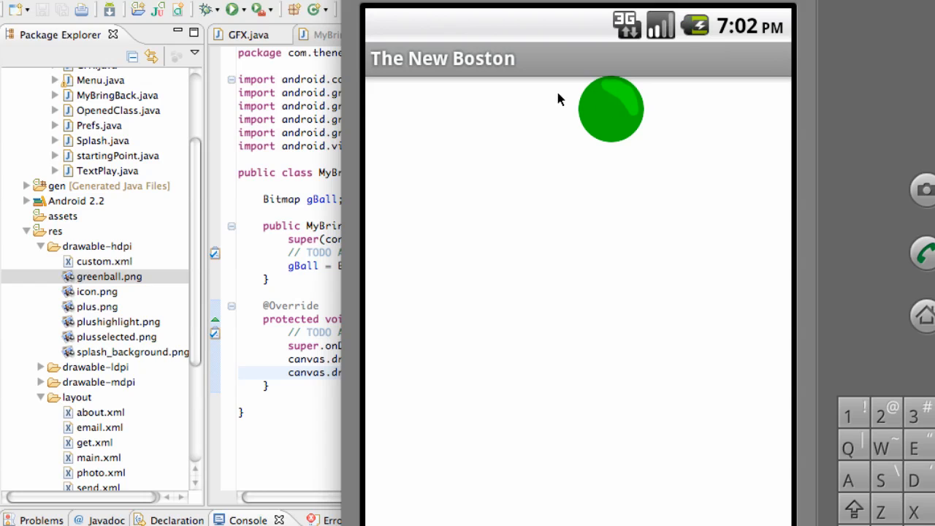
{"action": "mouse_move", "coordinate": [576, 81]}
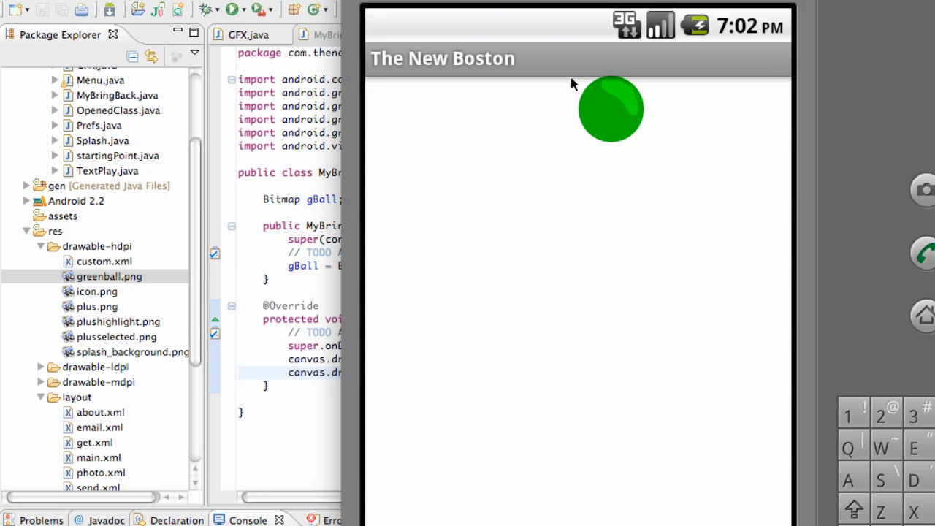
{"action": "mouse_move", "coordinate": [650, 79]}
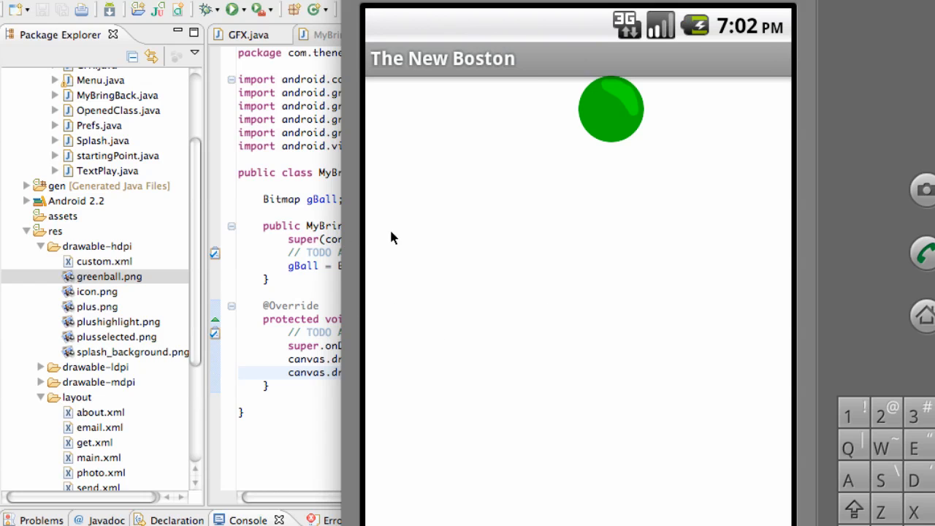
{"action": "mouse_move", "coordinate": [323, 252]}
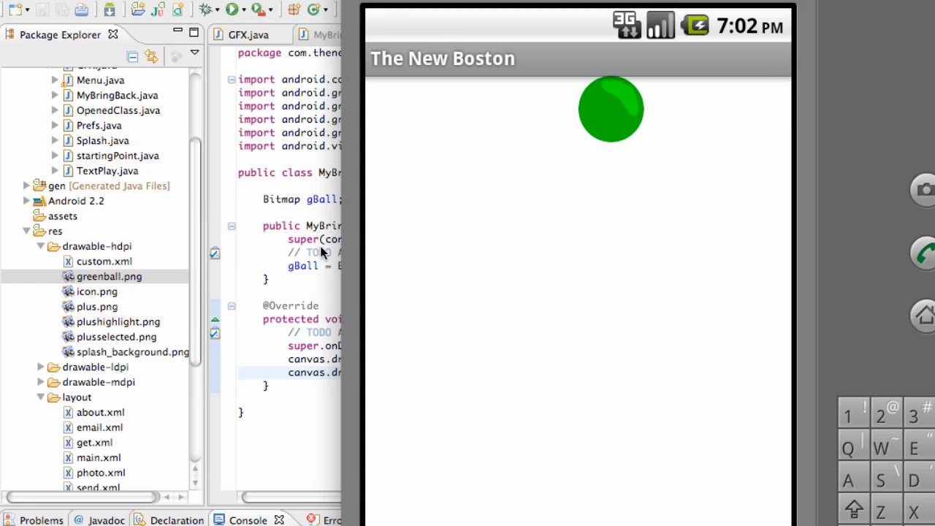